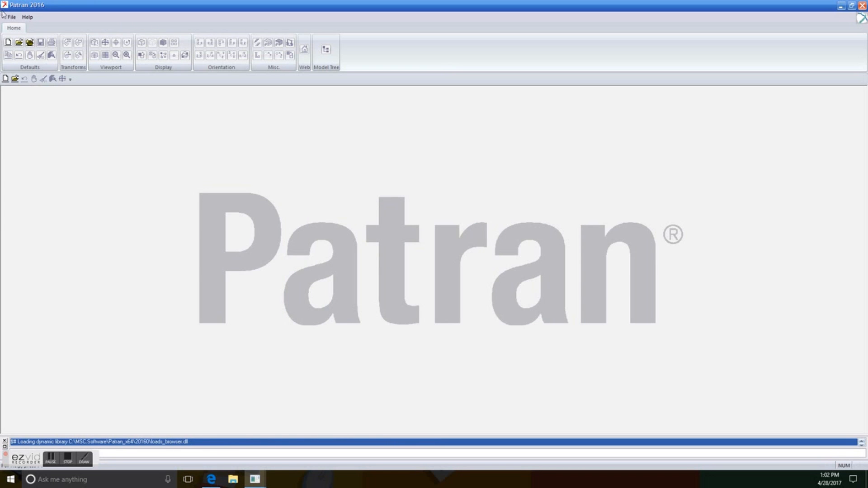
- Create a new database named car on the Desktop for MSC Nastran structural analysis
click(10, 16)
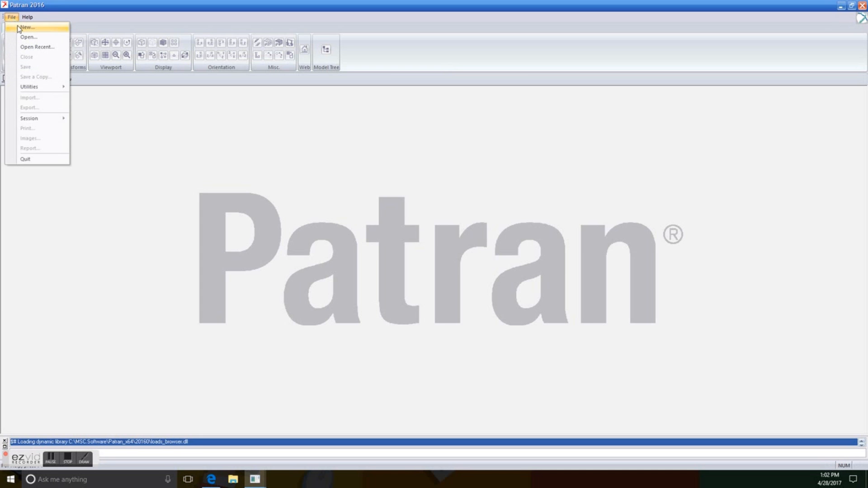
click(25, 27)
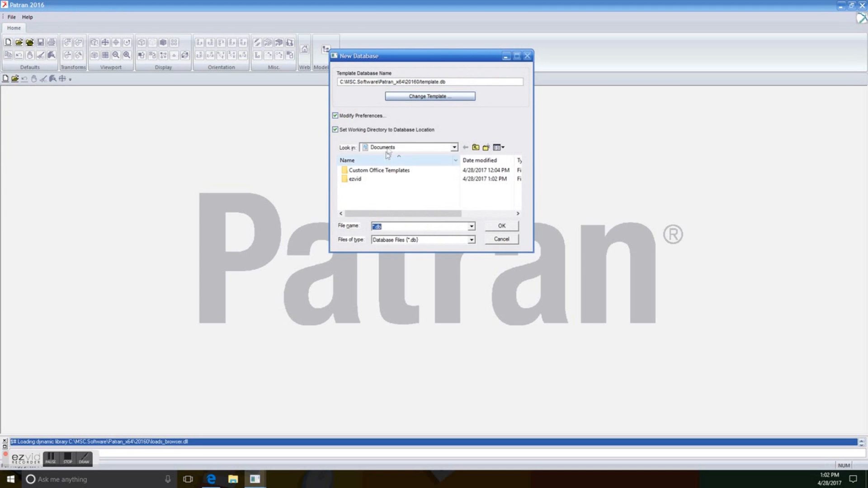
click(453, 147)
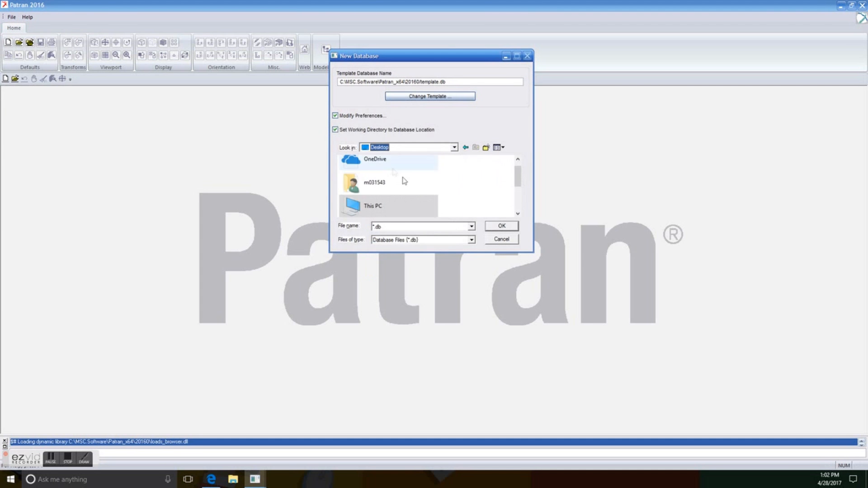
click(420, 226)
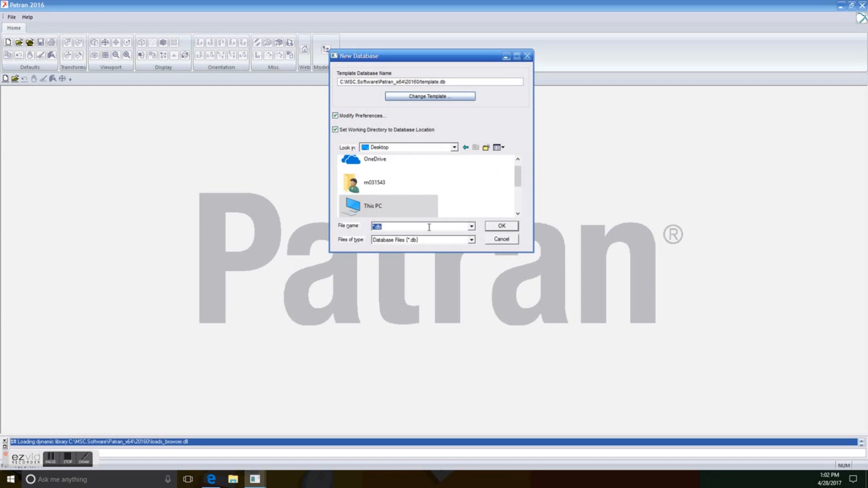
text(car)
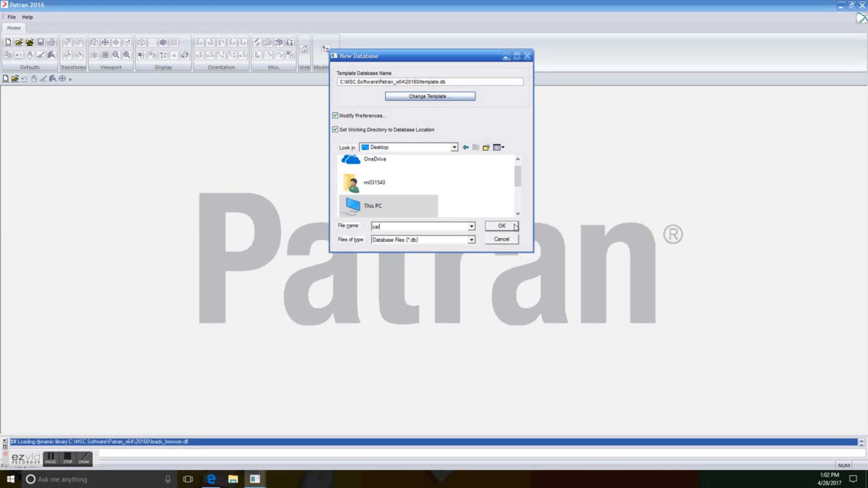
click(499, 226)
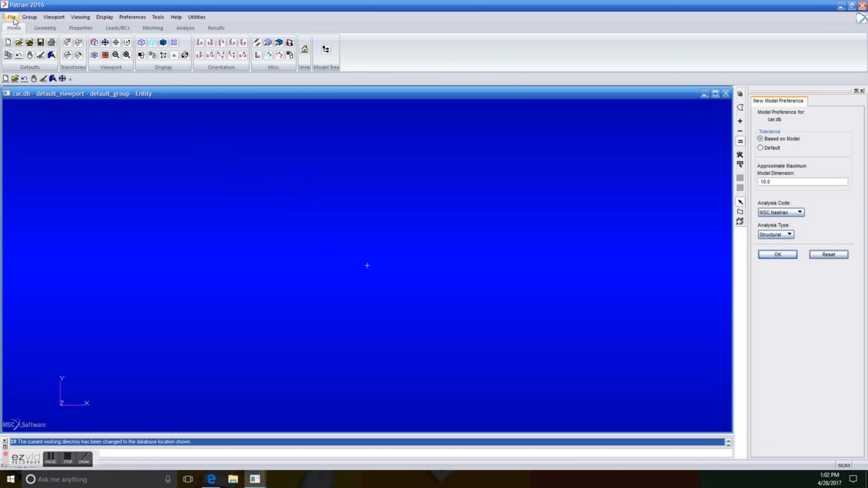
- Import the SolidWorks car part as a single solid and dismiss the import summary
click(11, 17)
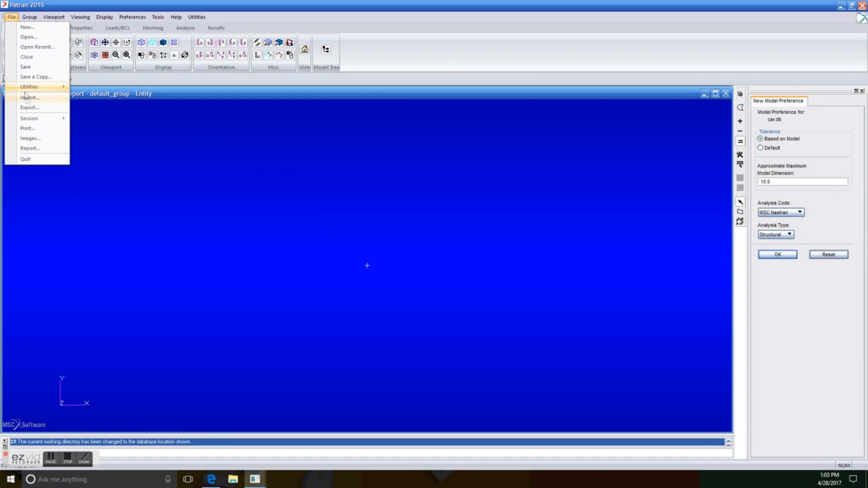
click(29, 98)
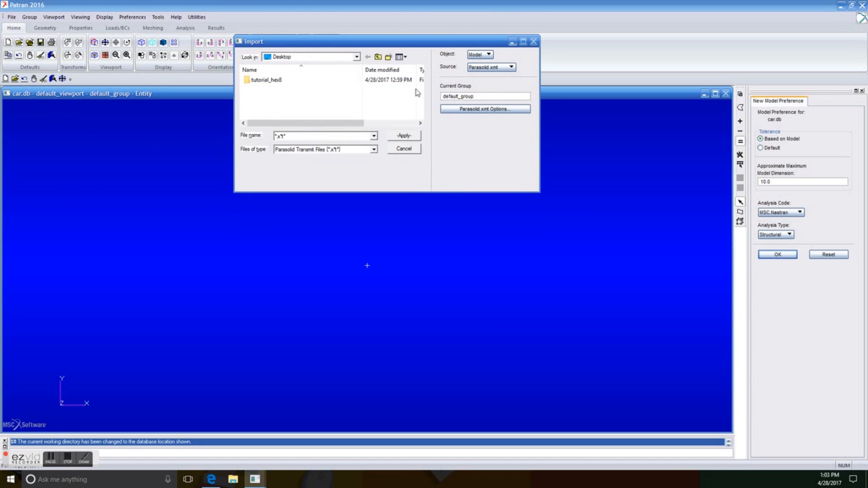
click(489, 67)
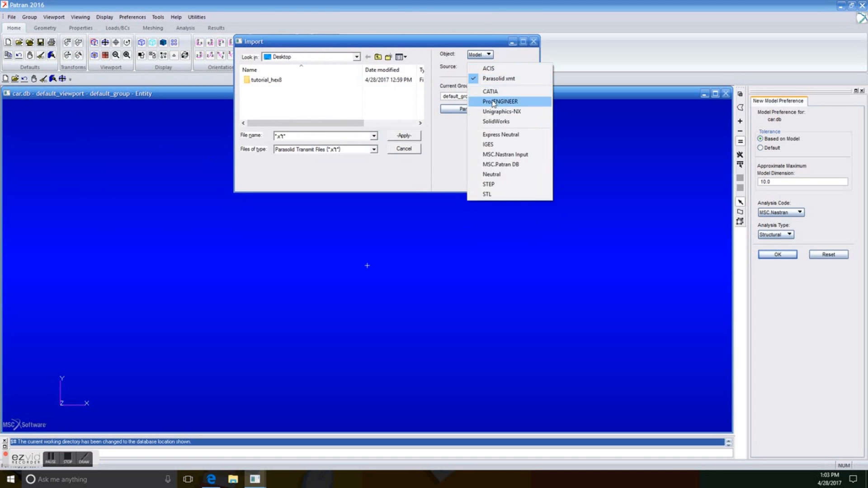
click(494, 121)
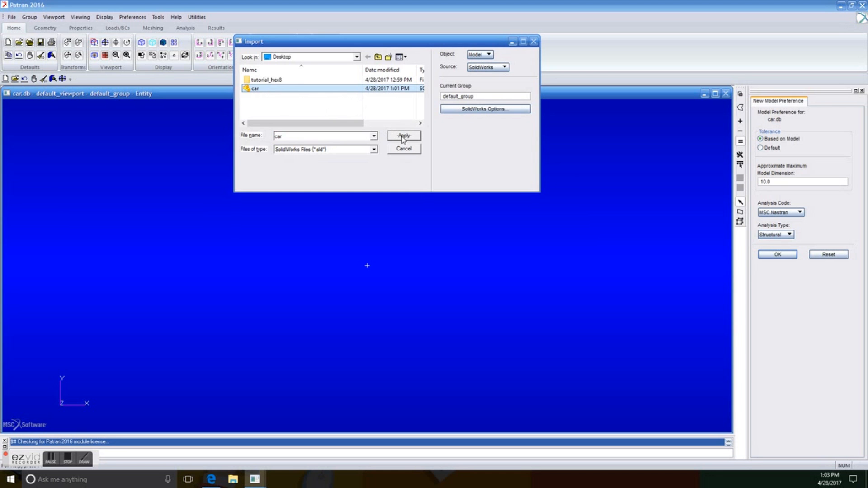
click(403, 136)
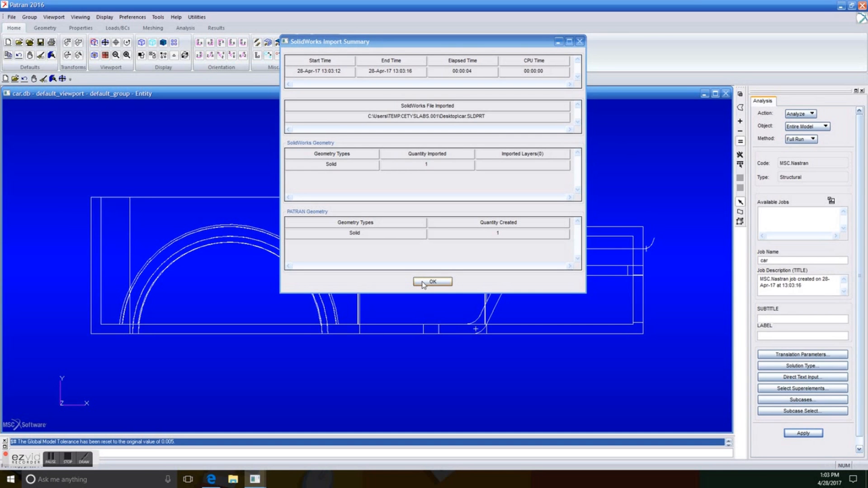
click(432, 282)
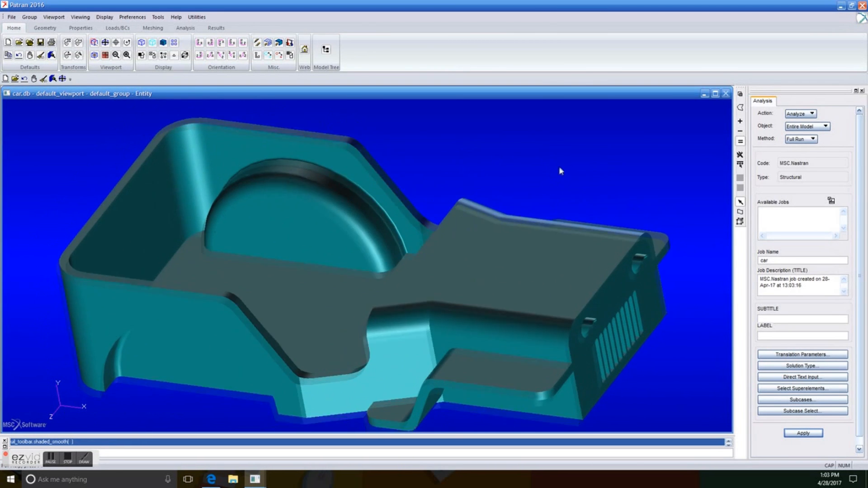
- Orbit the car, switch its display to wireframe and go to the meshing tools
drag(559, 171, 472, 187)
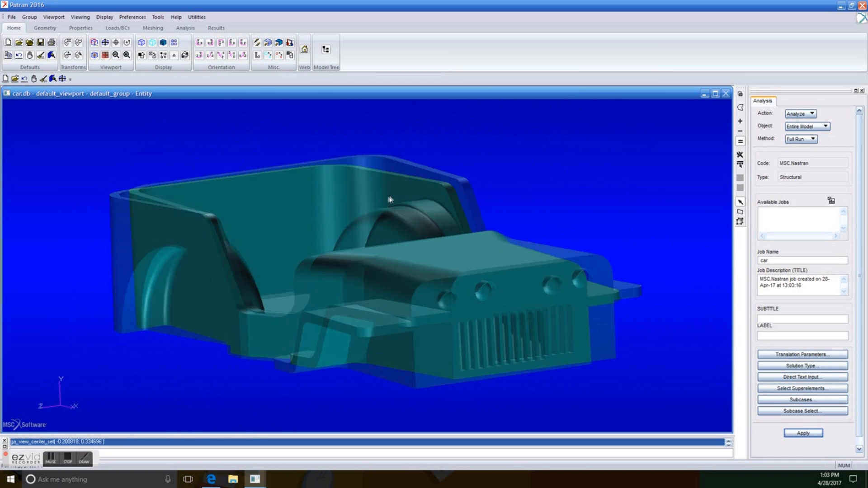
right_click(388, 198)
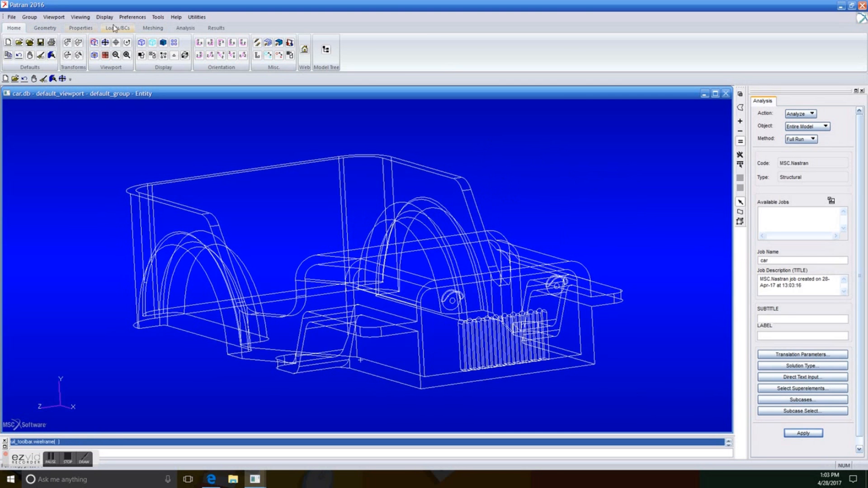
click(152, 28)
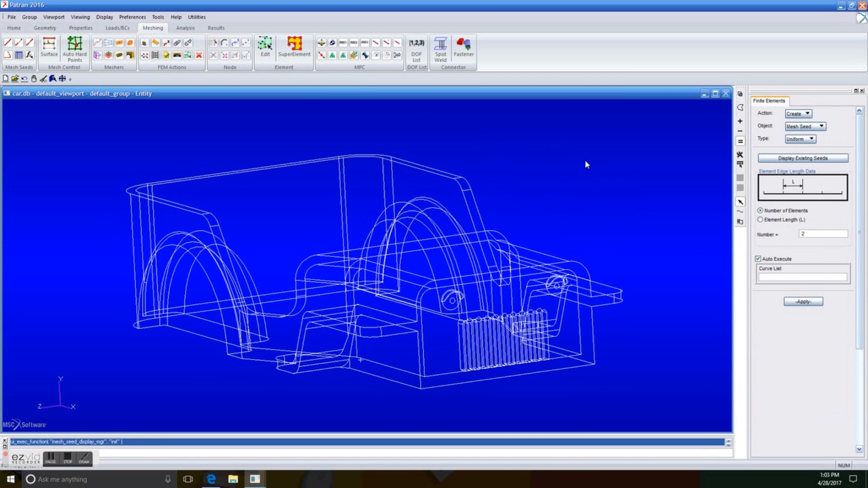
- Mesh Solid 1 with Tet10 tetrahedral elements at a manual global edge length of 1.0
click(822, 127)
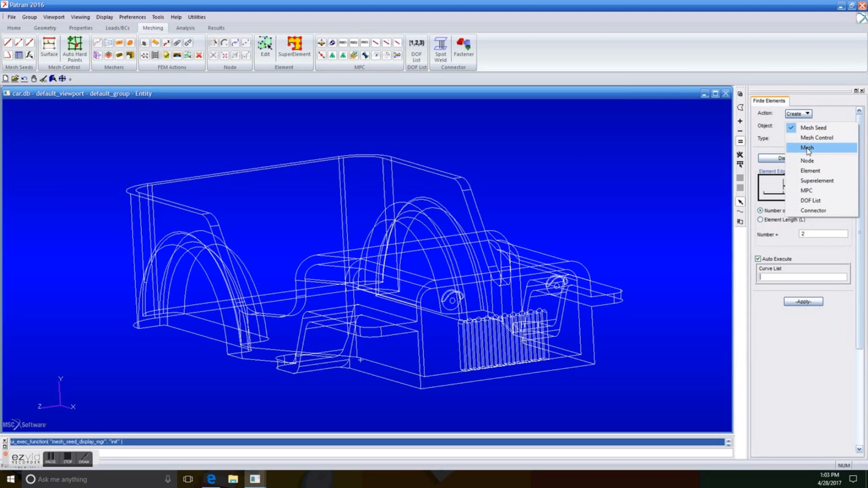
click(807, 147)
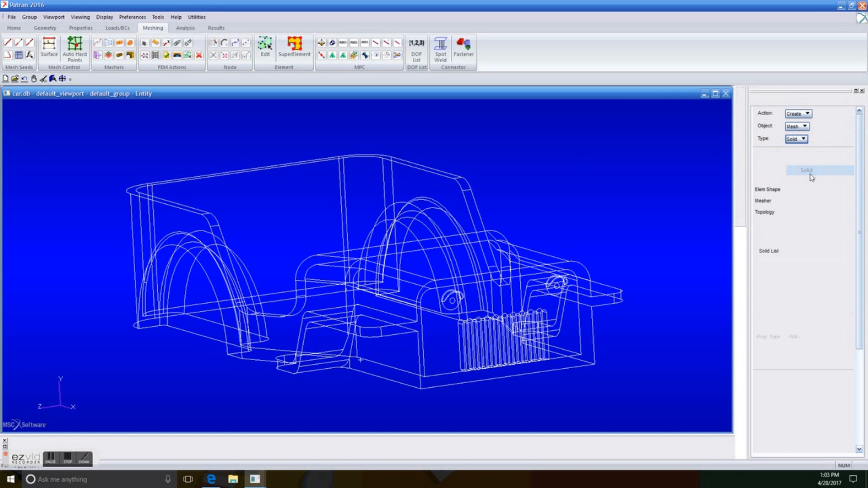
click(805, 170)
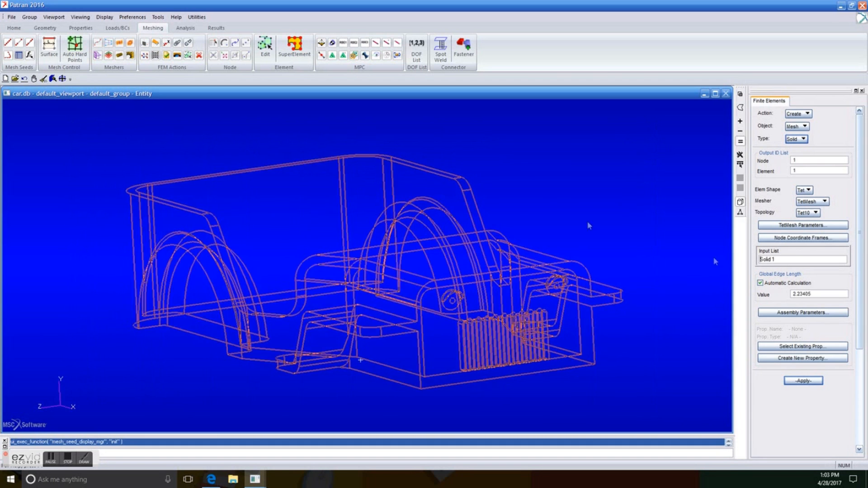
click(760, 283)
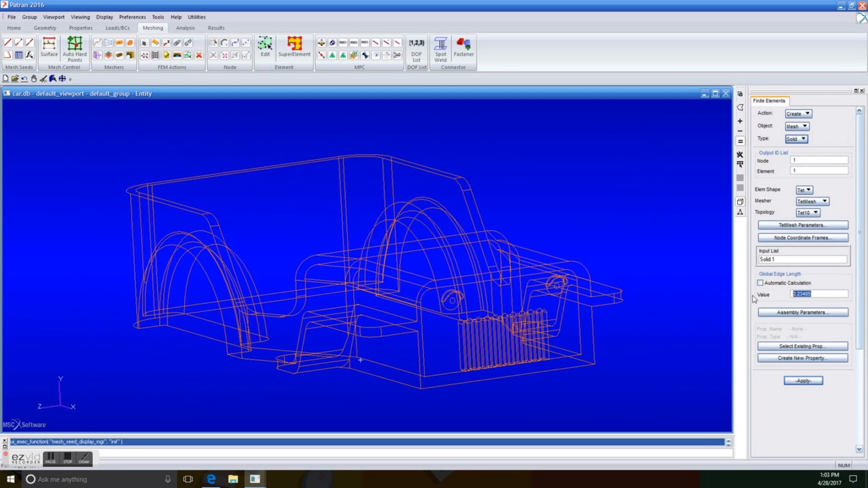
text(1.0)
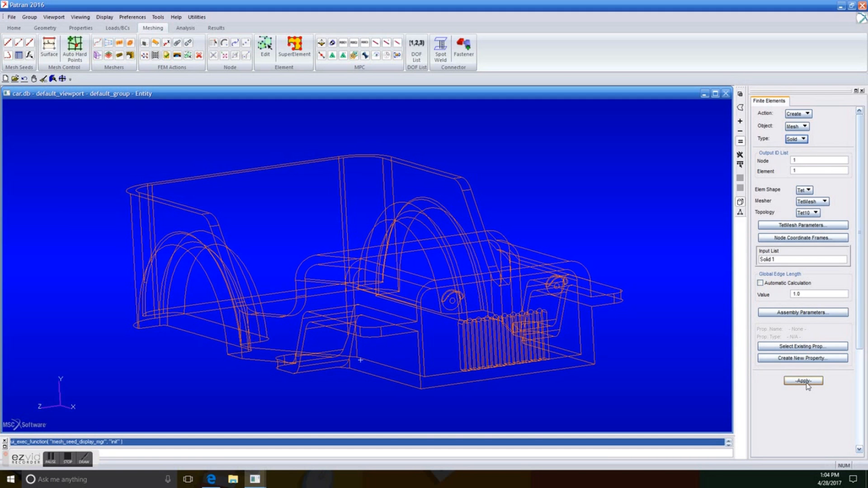
click(802, 381)
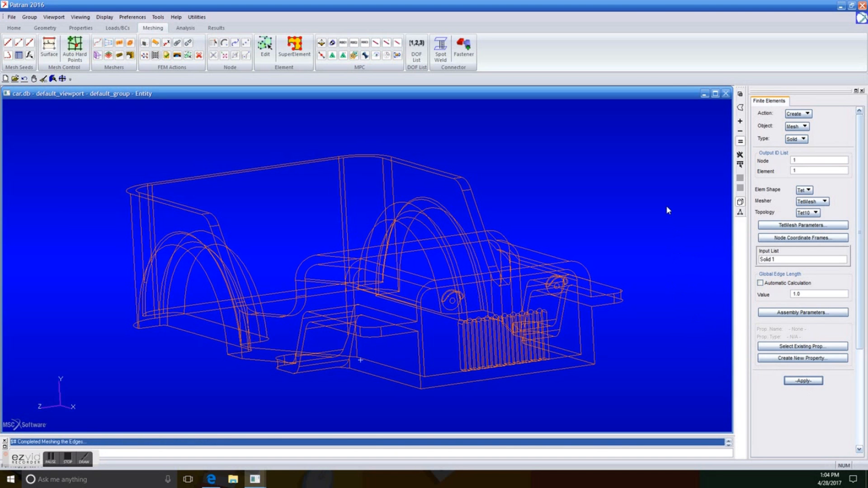
click(802, 381)
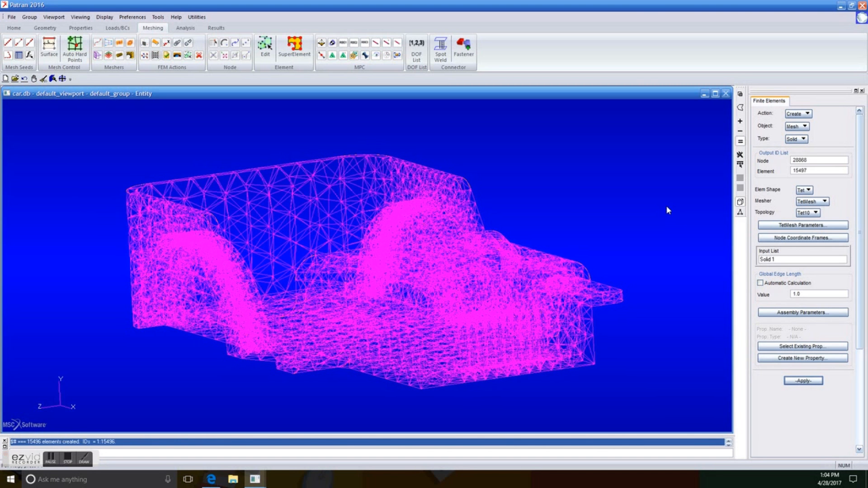
mouse_move(592, 170)
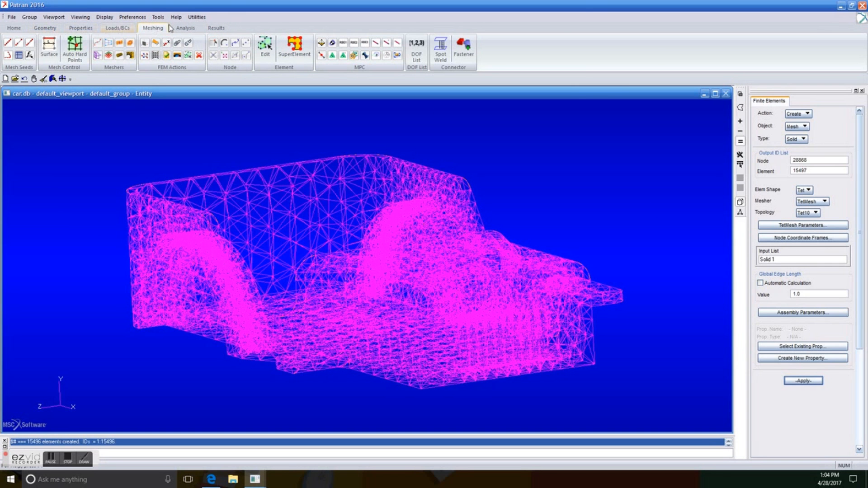
click(116, 28)
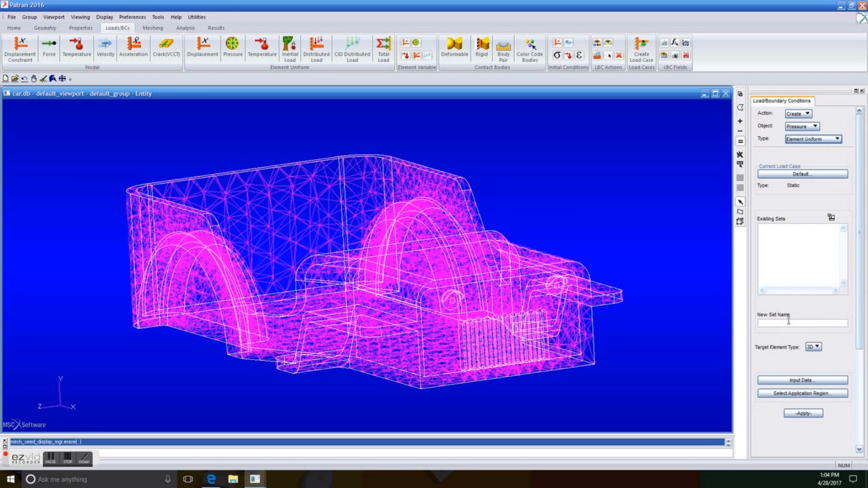
- Name the new pressure load set and enter a pressure magnitude of 96800.0
text(wred)
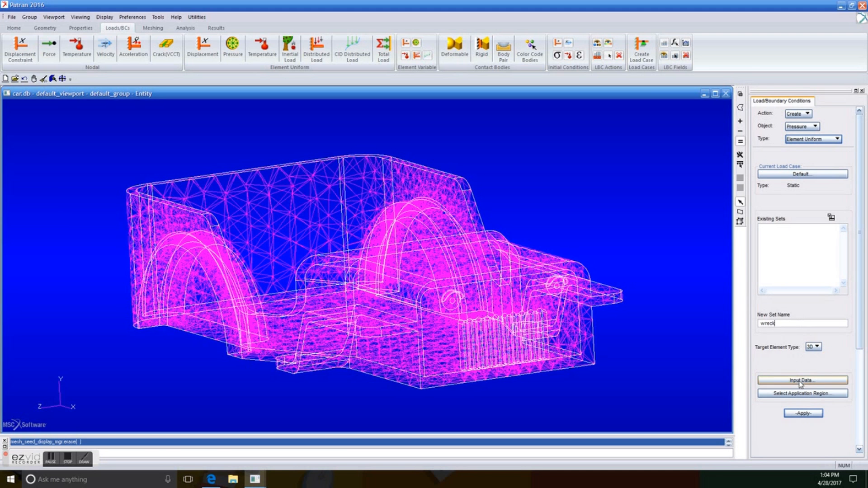
click(802, 380)
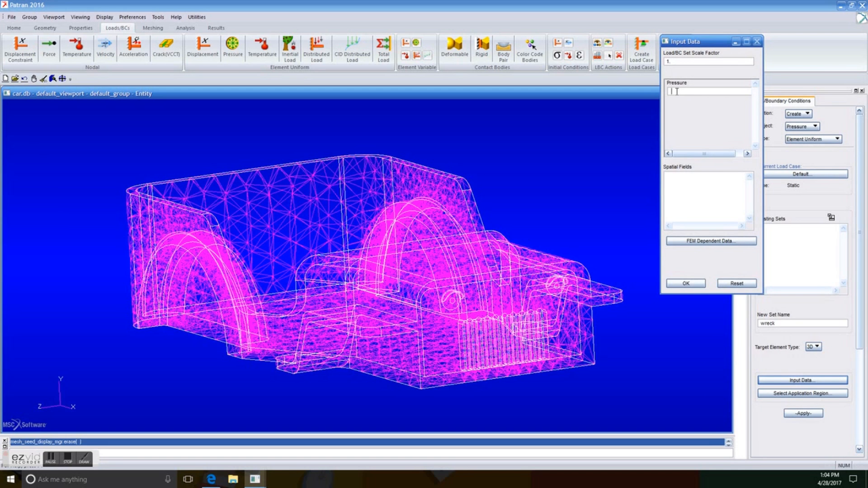
text(96800)
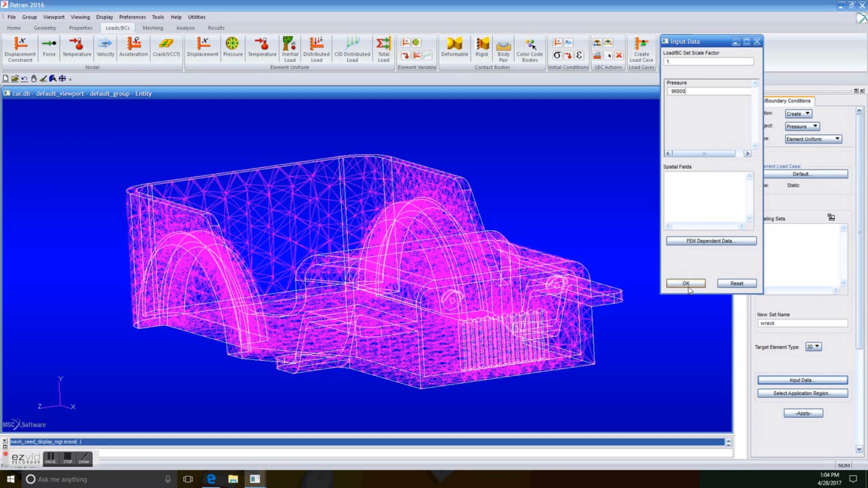
text(.0)
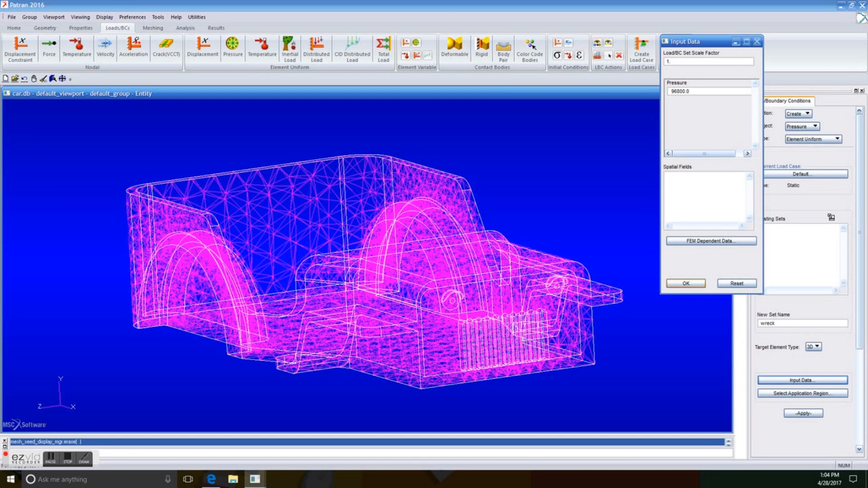
click(684, 283)
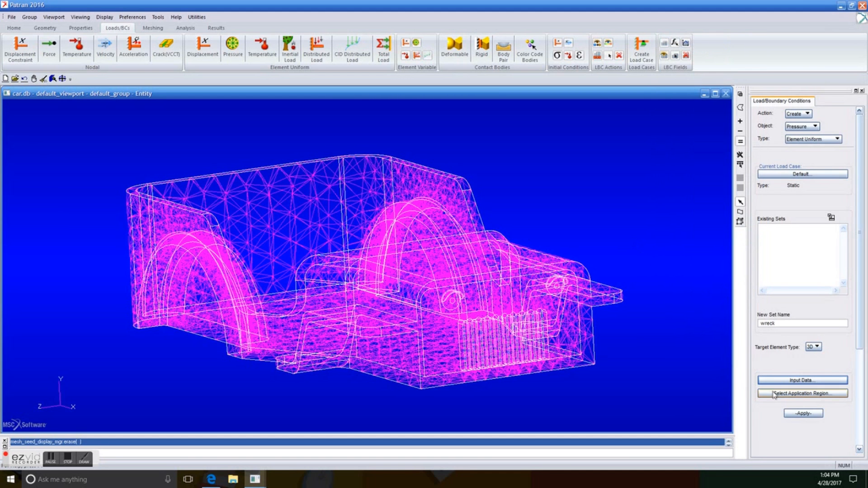
- Apply the wreck pressure to the car body solid's face and create the load set
click(802, 393)
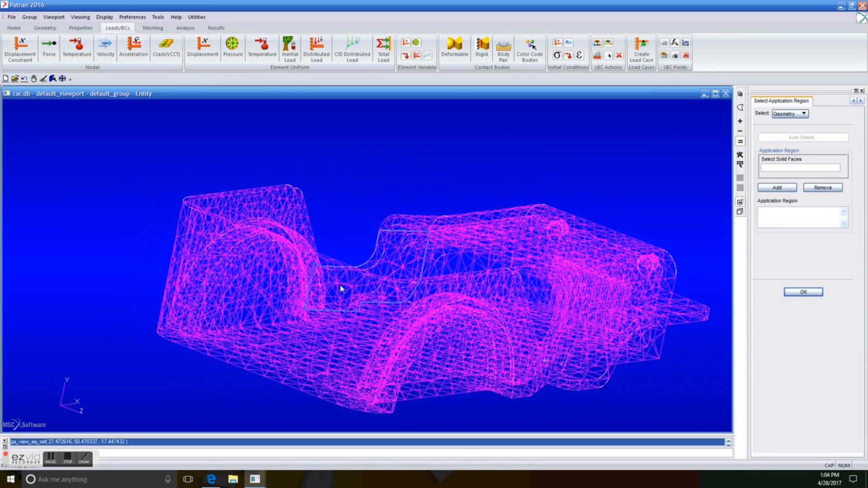
click(775, 187)
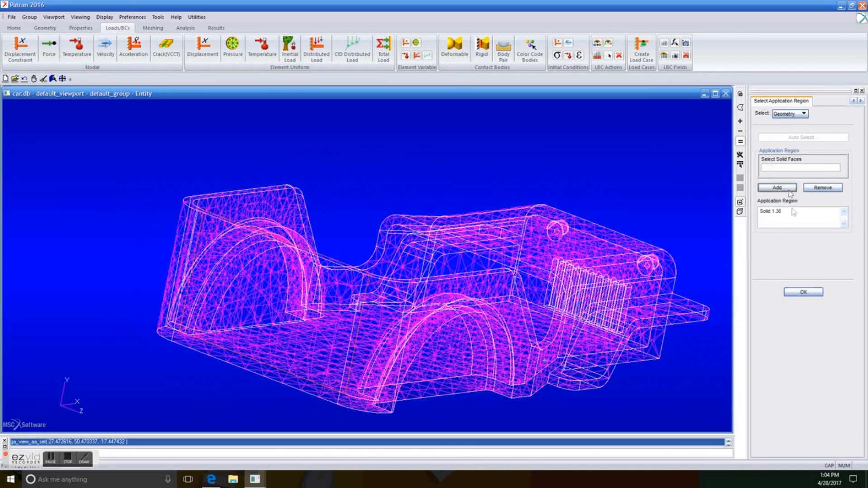
click(802, 292)
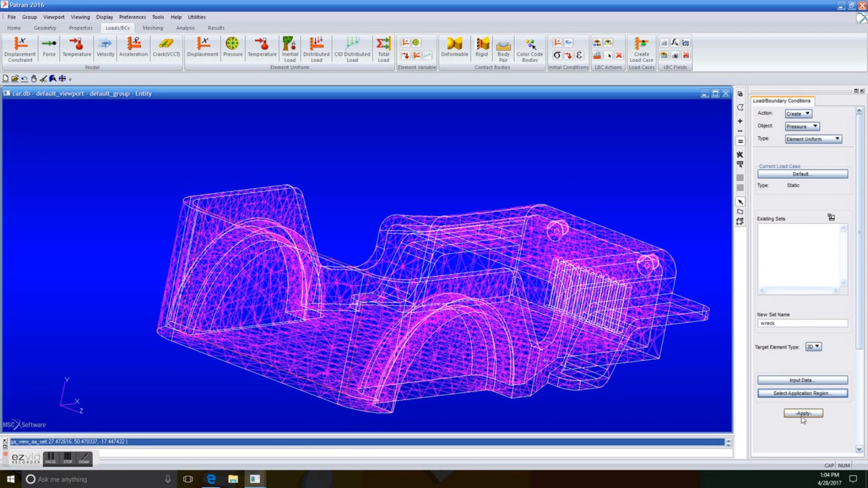
click(801, 413)
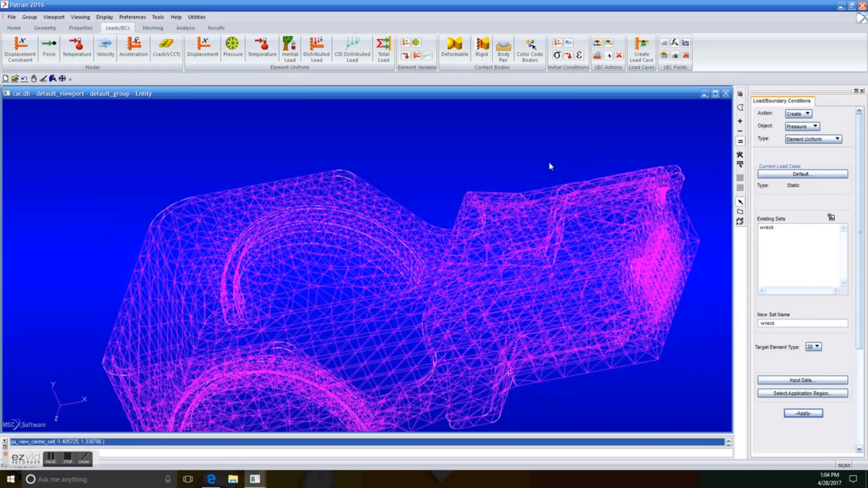
drag(548, 166, 462, 135)
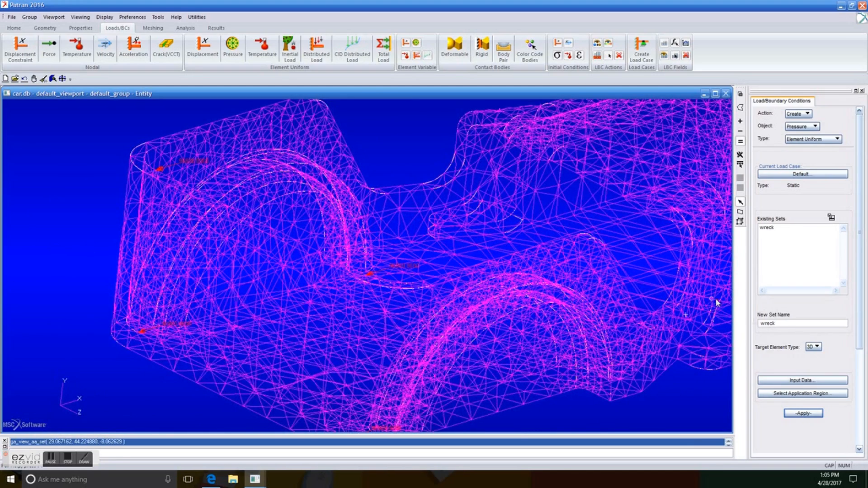
click(802, 393)
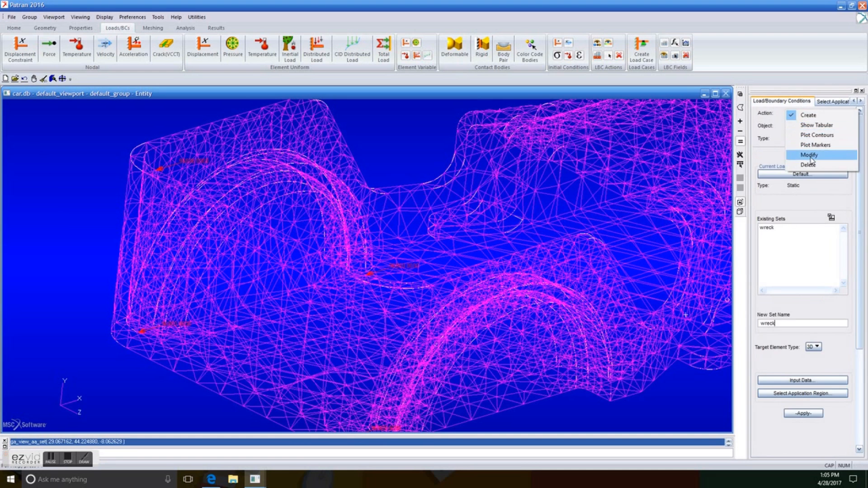
- Switch to modifying pressure loads, select wreck and review its application region
click(808, 154)
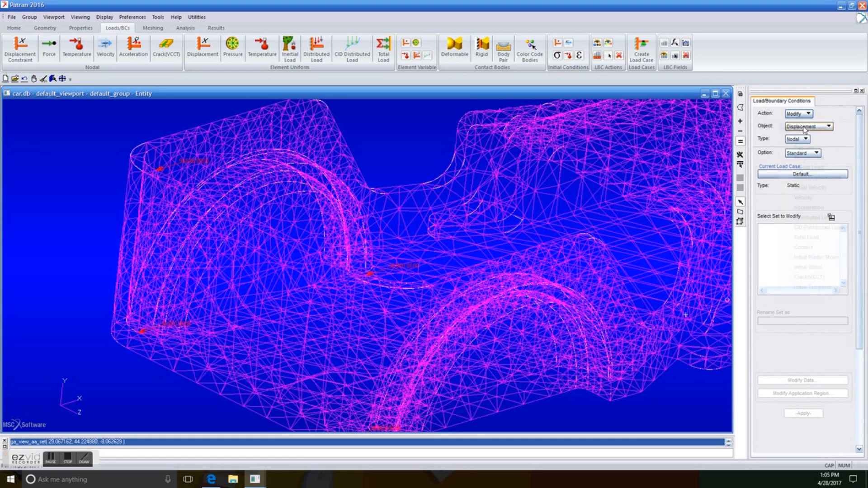
click(807, 127)
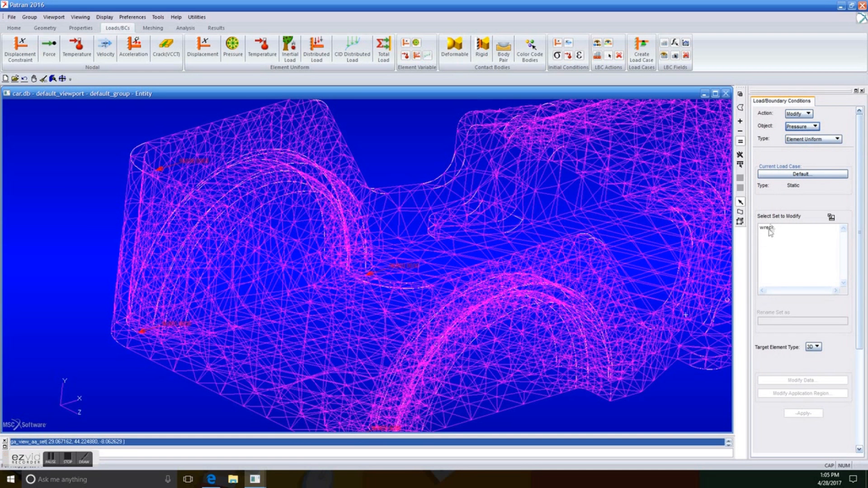
click(769, 227)
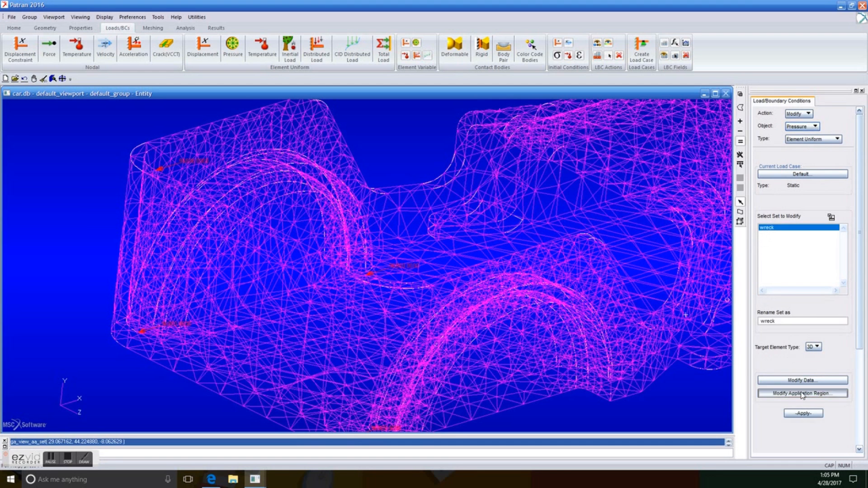
click(802, 393)
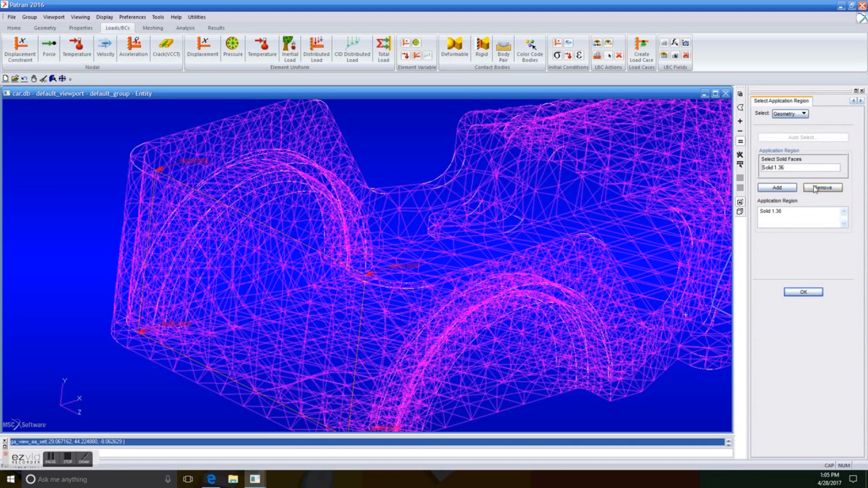
click(821, 187)
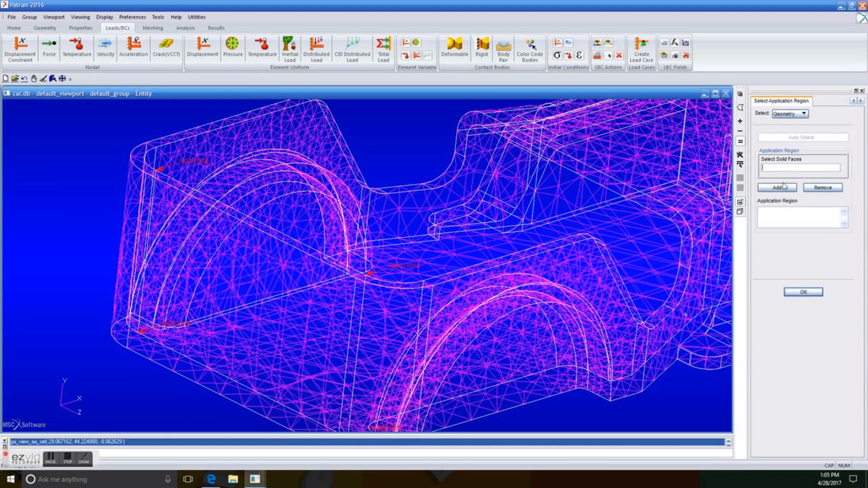
click(329, 343)
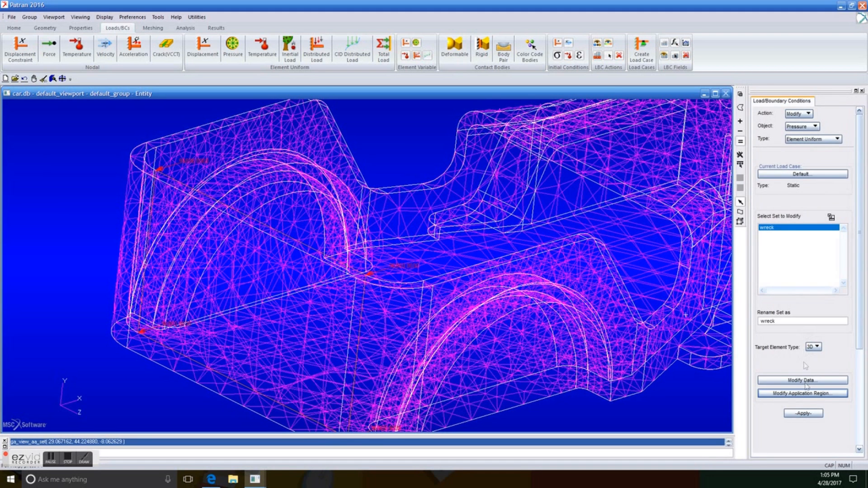
- Review the wreck set's 96800 pressure value and confirm it unchanged
click(801, 380)
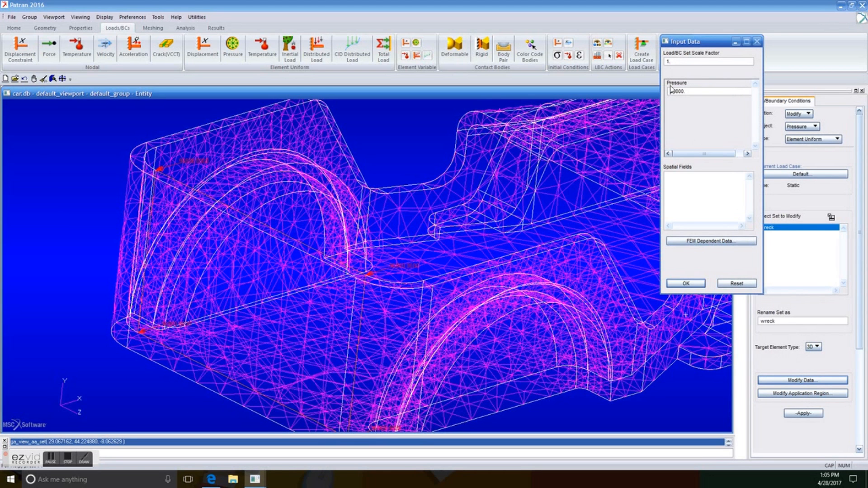
click(685, 282)
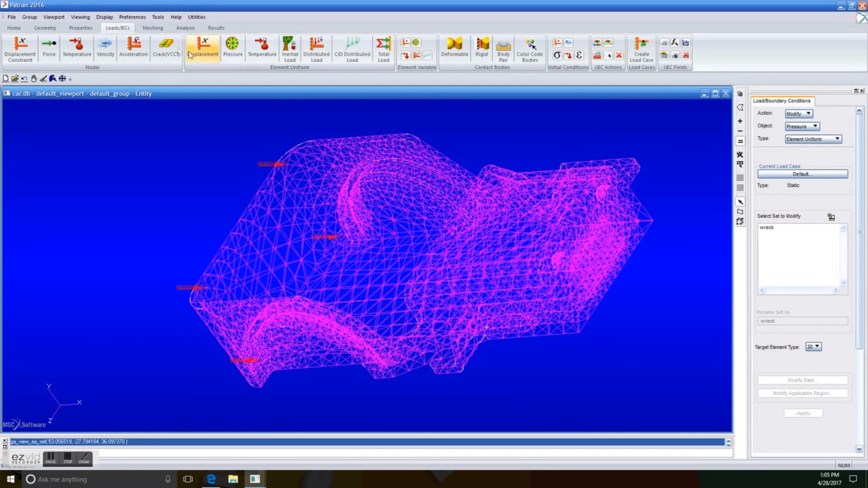
- Start a displacement set named fixed with translations <0 0 0>
click(816, 126)
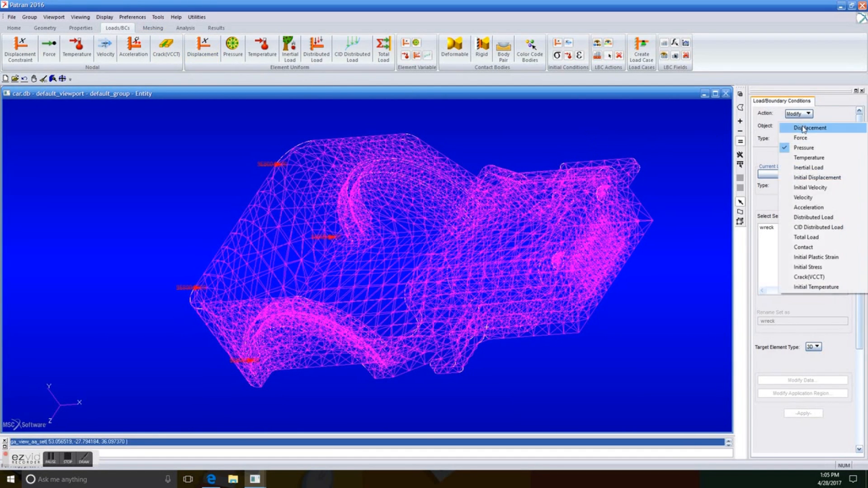
click(809, 127)
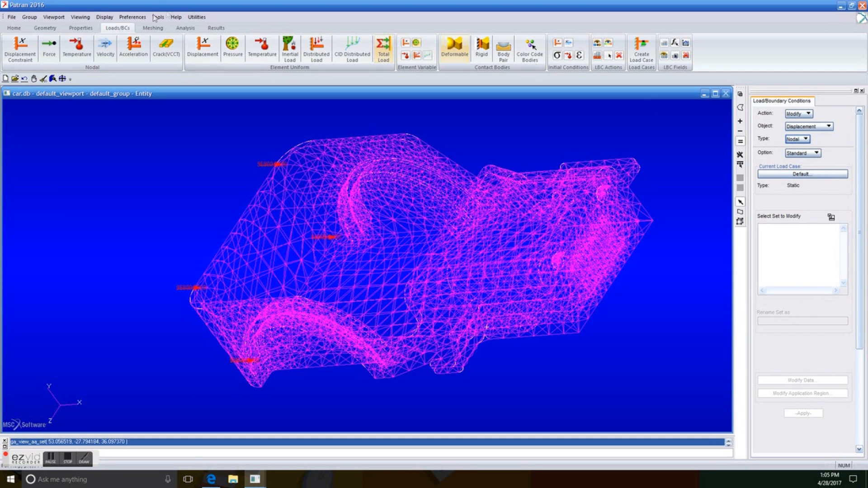
click(797, 114)
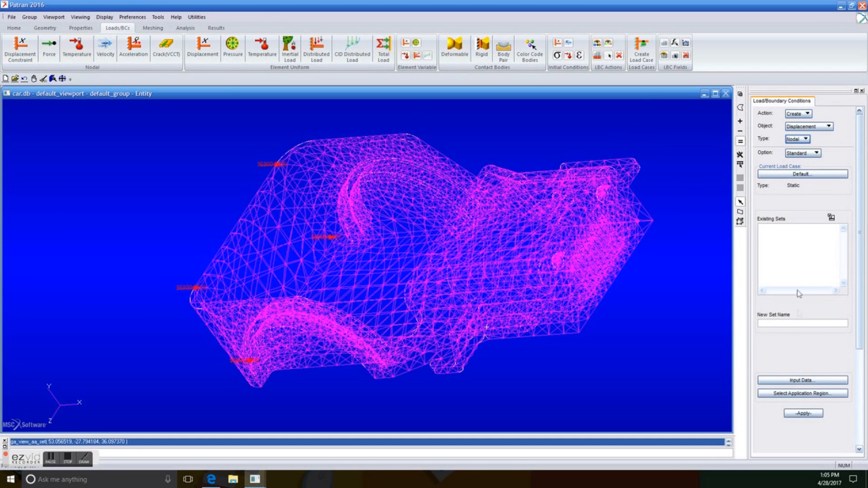
text(fixed)
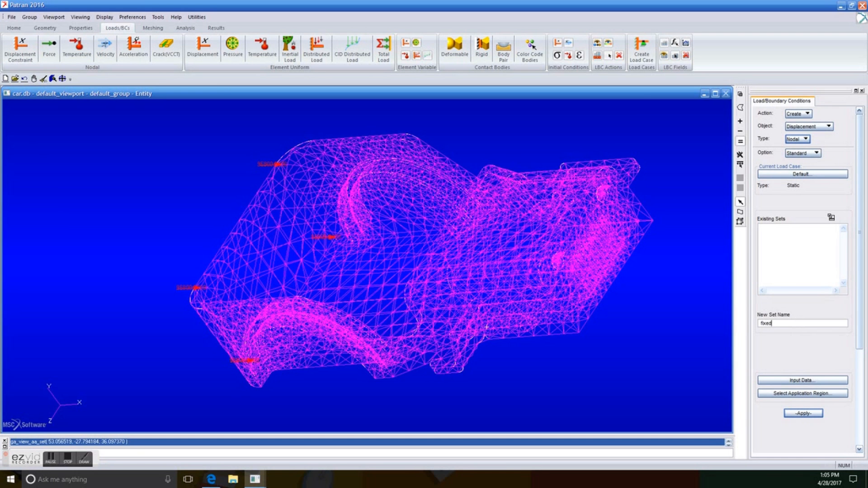
click(800, 380)
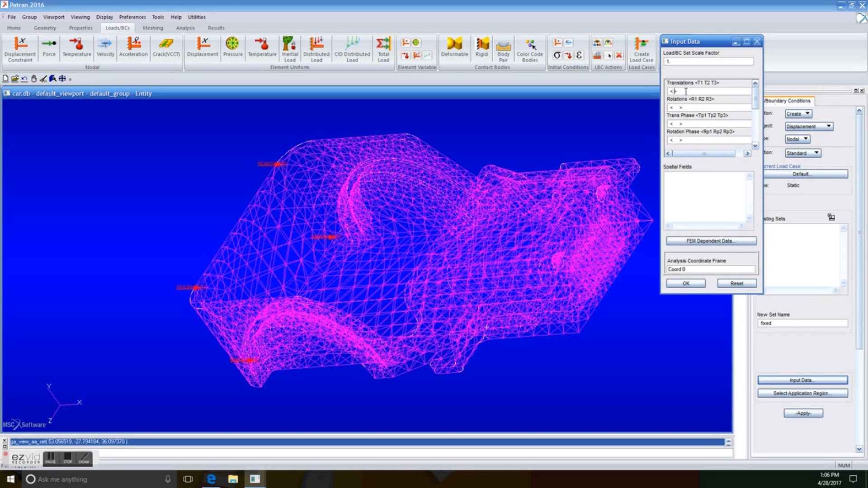
text(<0 0 0>)
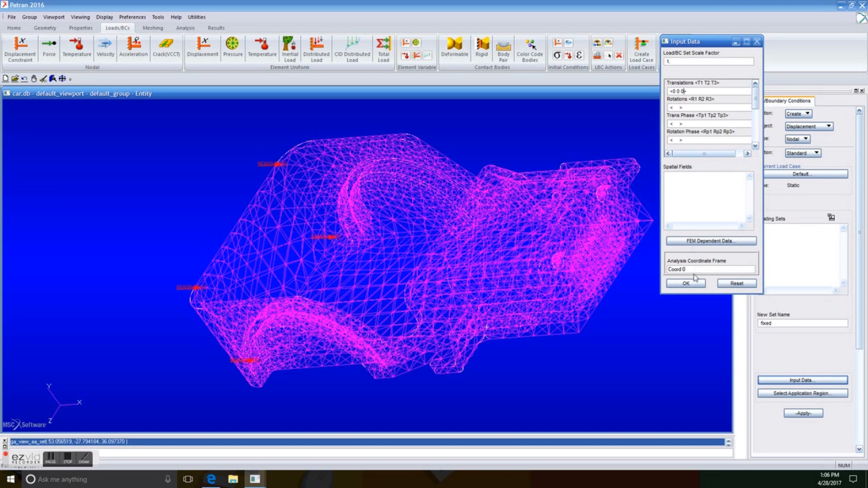
click(685, 283)
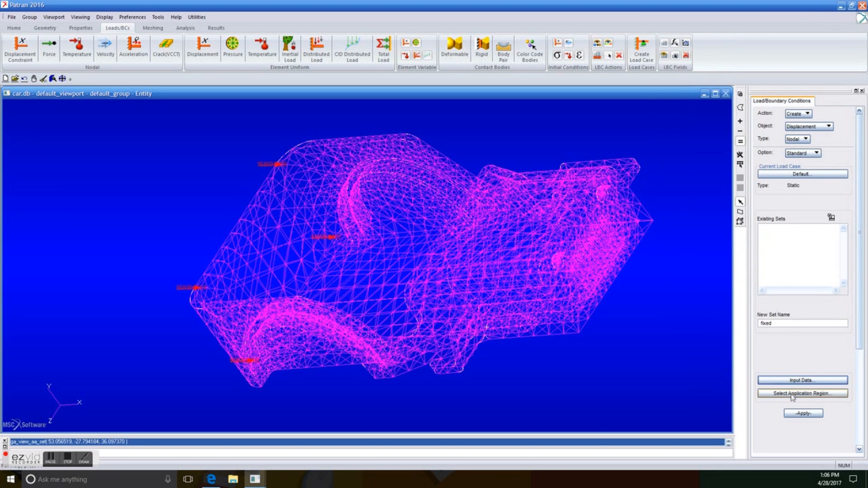
- Apply fixed to Solid 1.1, create the set and move to element properties
click(802, 393)
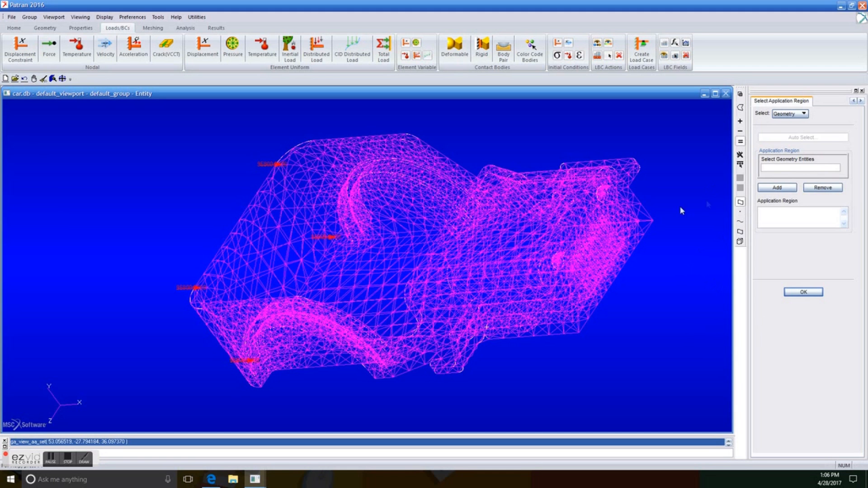
text(Solid 1.1)
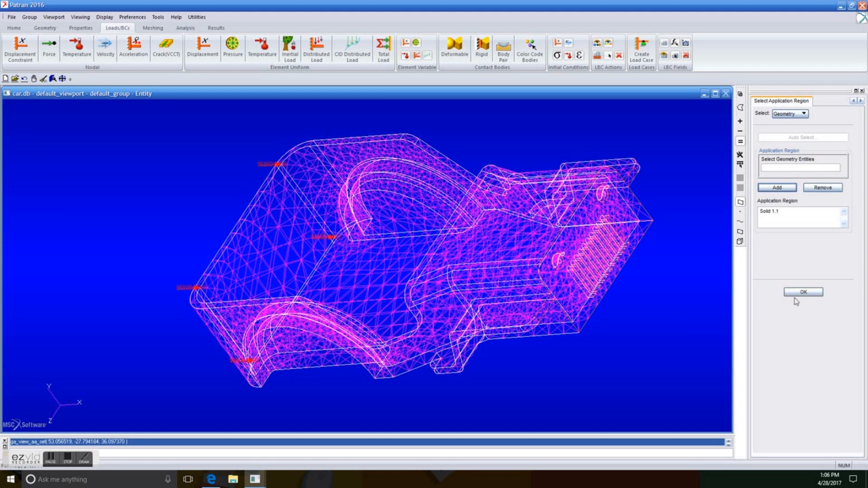
click(802, 291)
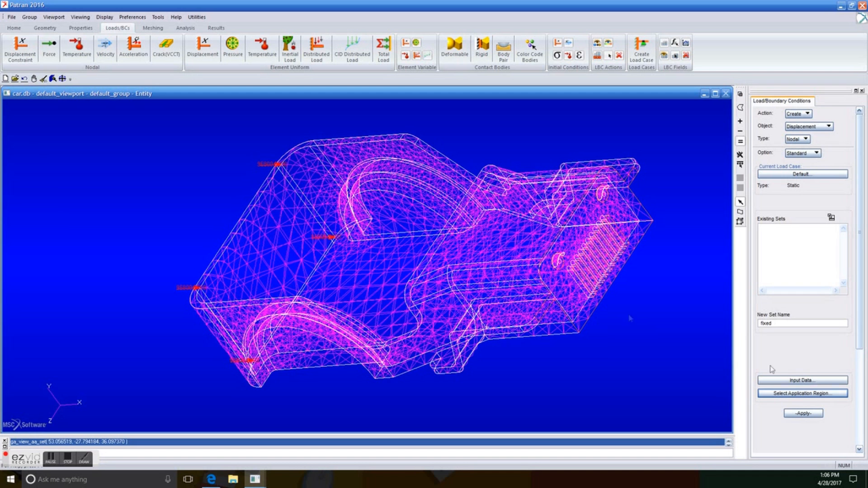
click(801, 413)
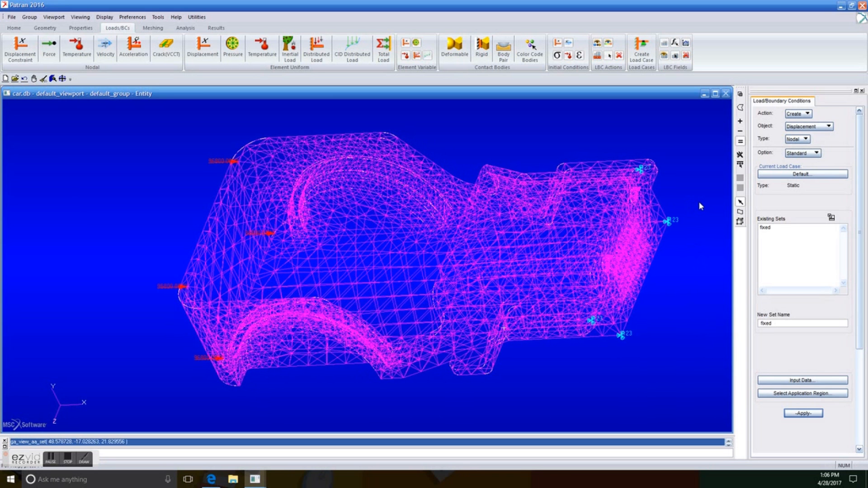
mouse_move(682, 130)
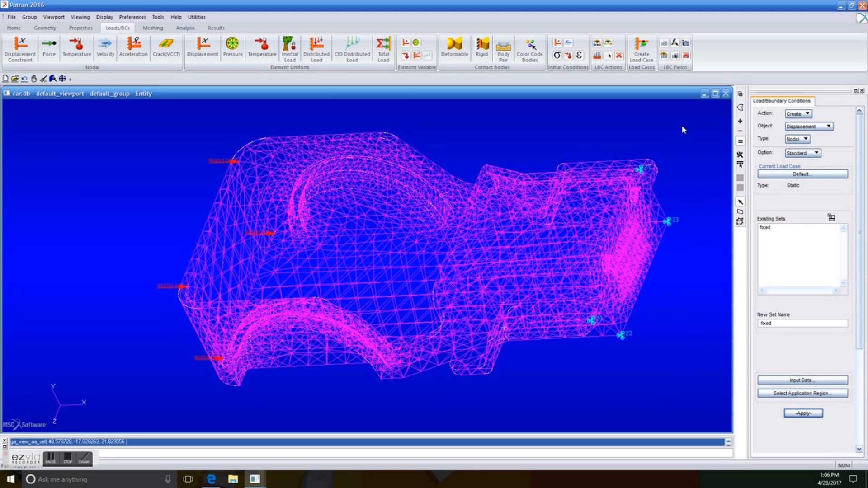
click(80, 28)
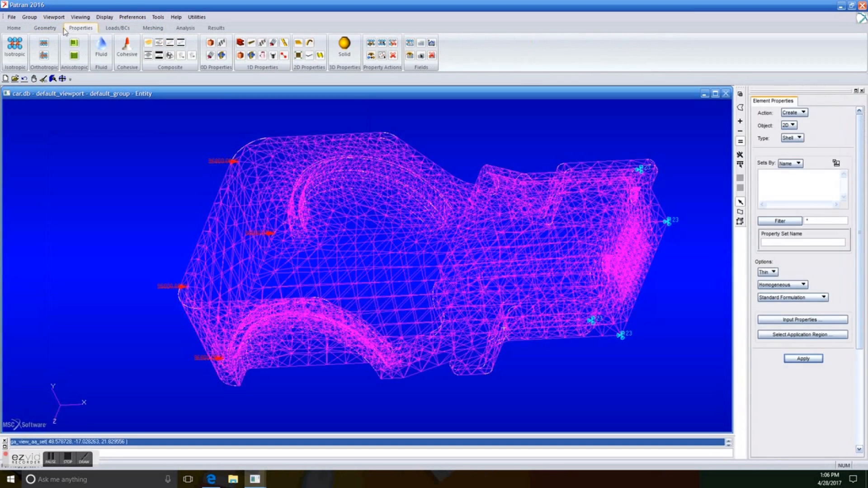
mouse_move(15, 45)
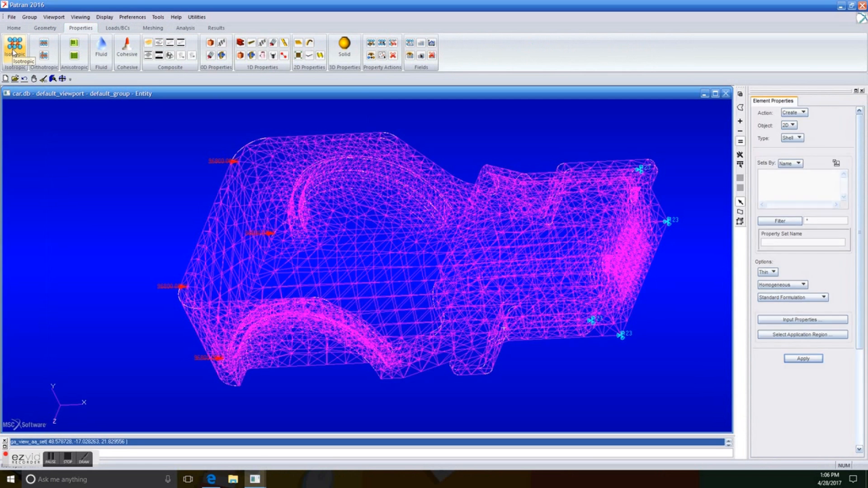
- Create isotropic material steel with elastic modulus entry 30e
click(15, 44)
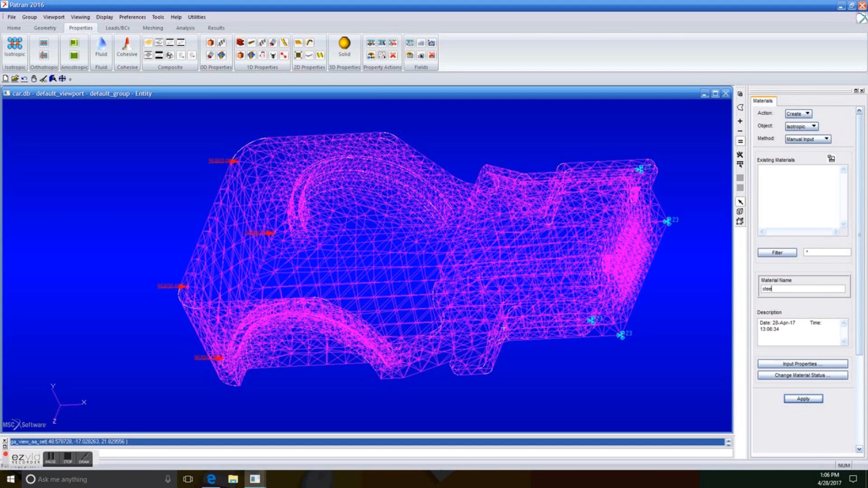
click(802, 363)
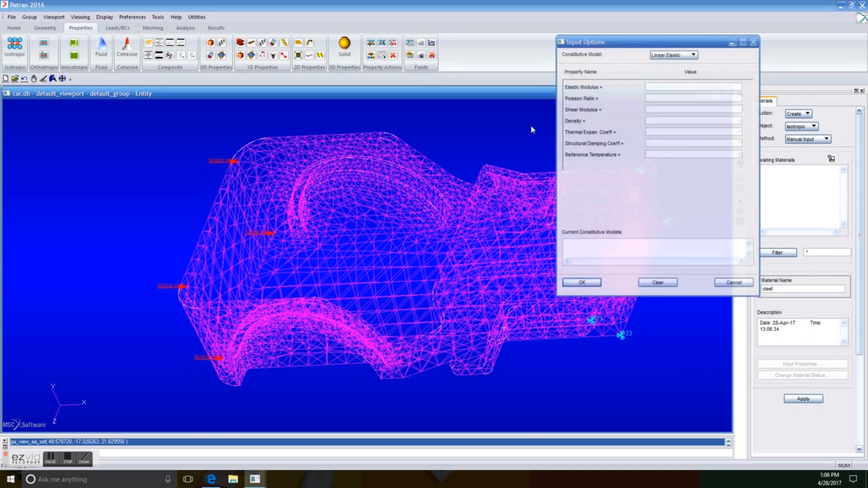
text(30e)
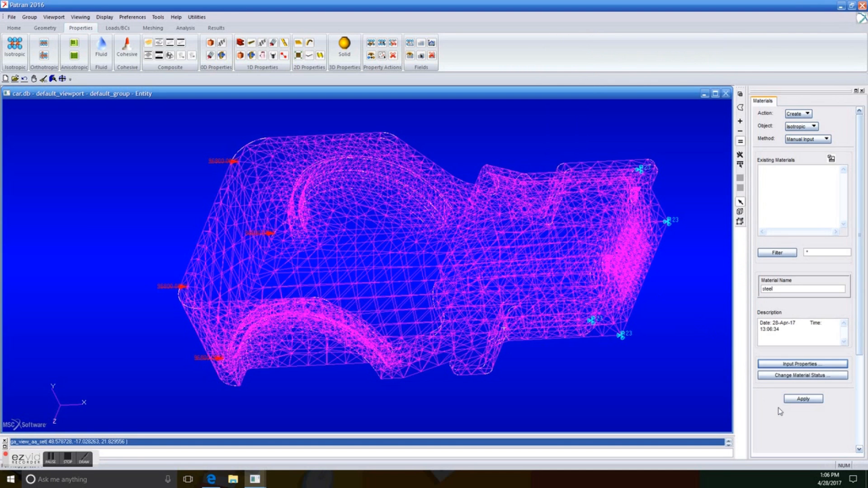
click(802, 398)
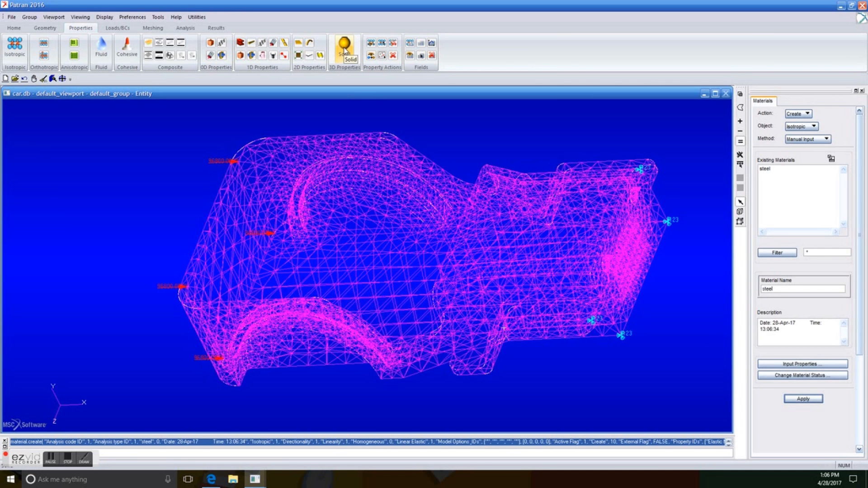
- Start a solid property set named car using material m:steel
click(344, 43)
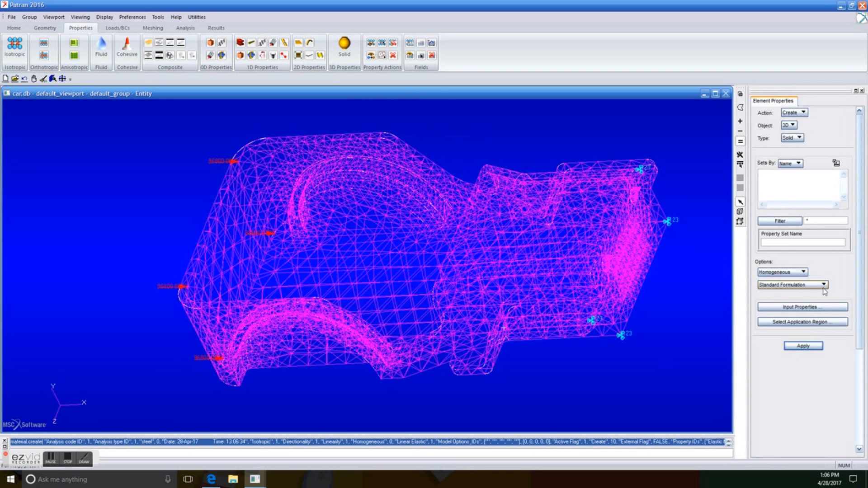
text(d)
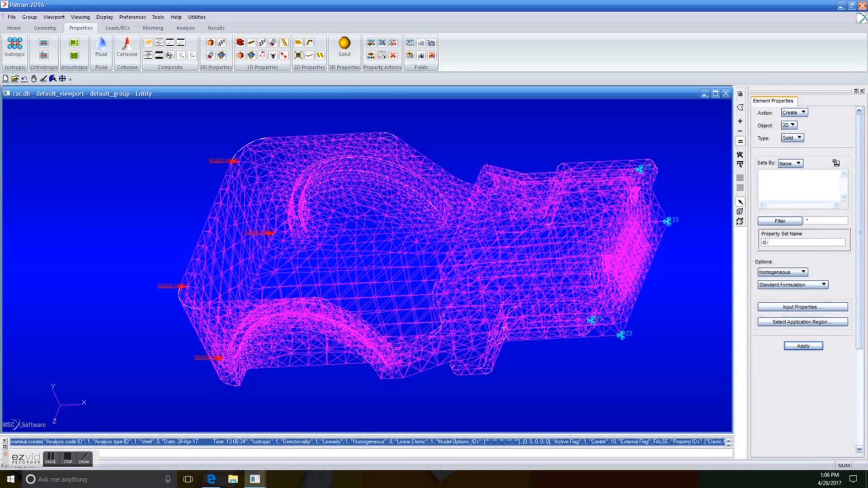
click(802, 307)
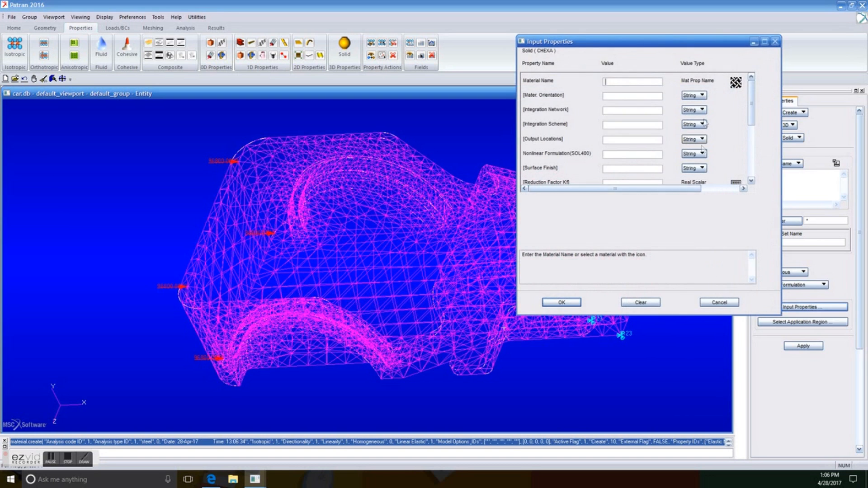
text(m:steel)
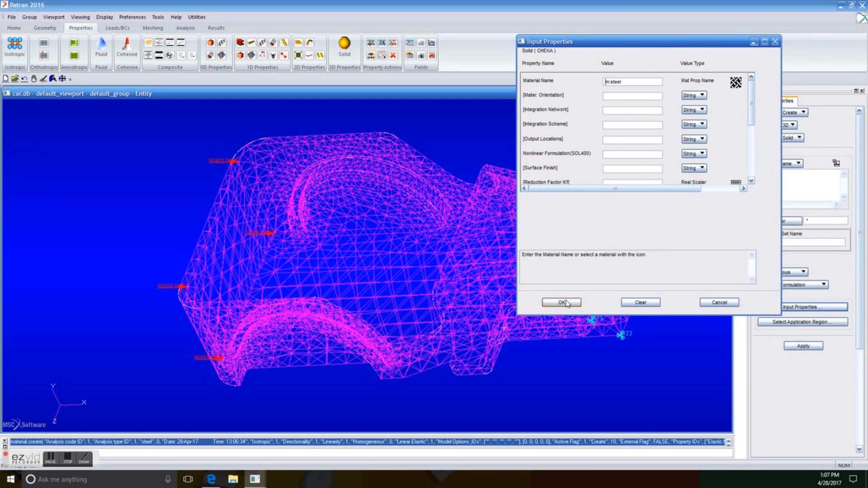
click(559, 301)
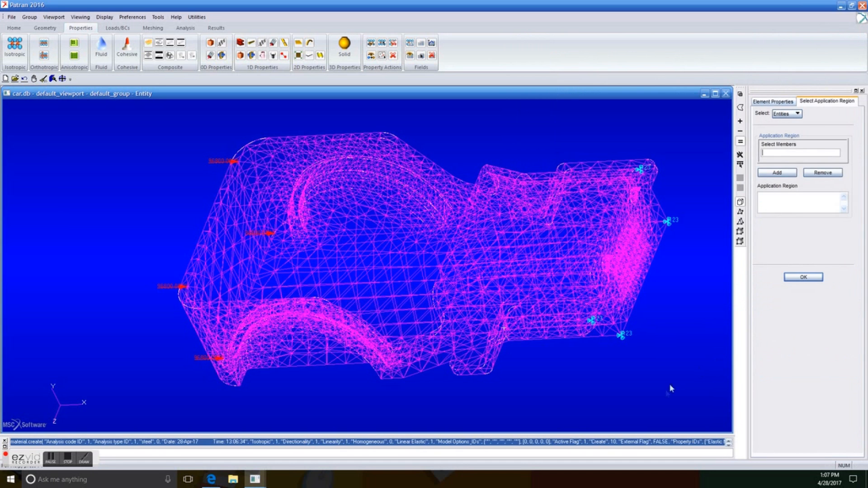
- Box-select all car body elements as the region and create the car property set
drag(114, 104, 669, 388)
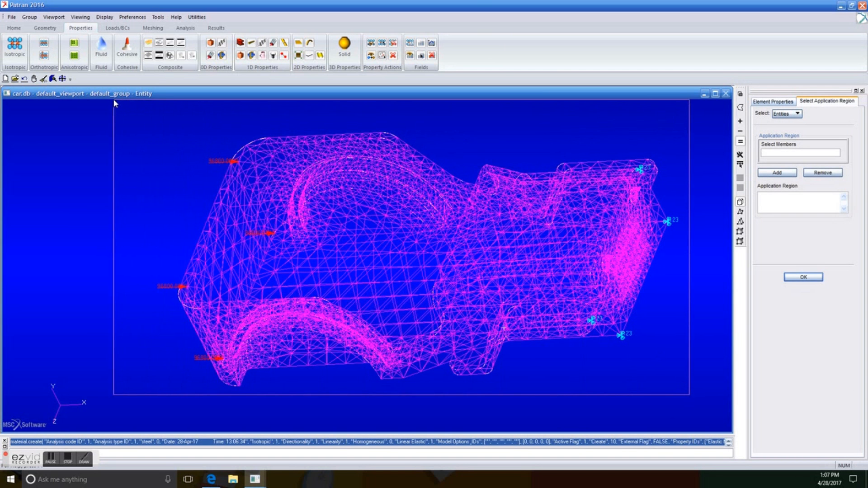
click(772, 101)
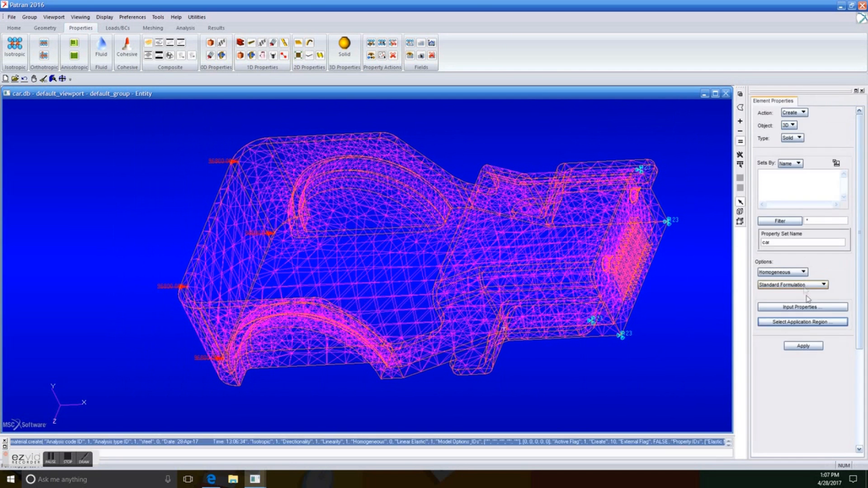
click(801, 346)
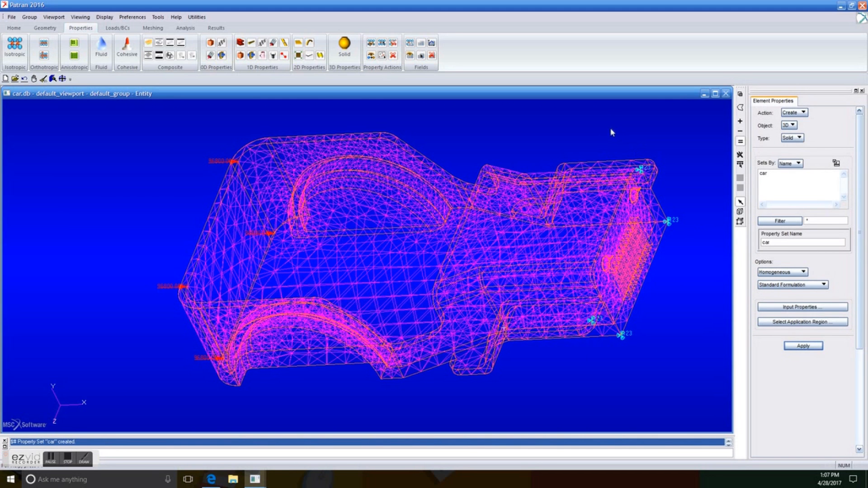
mouse_move(489, 110)
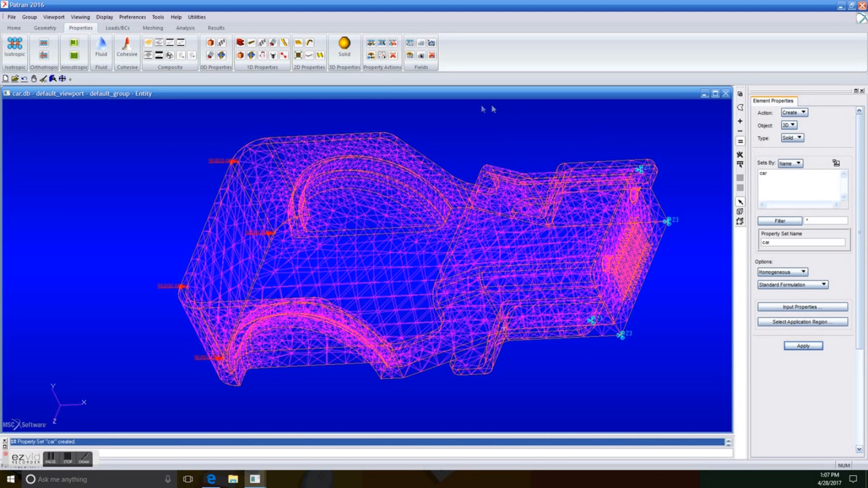
- Submit a full MSC Nastran run of the entire model as job car
click(185, 28)
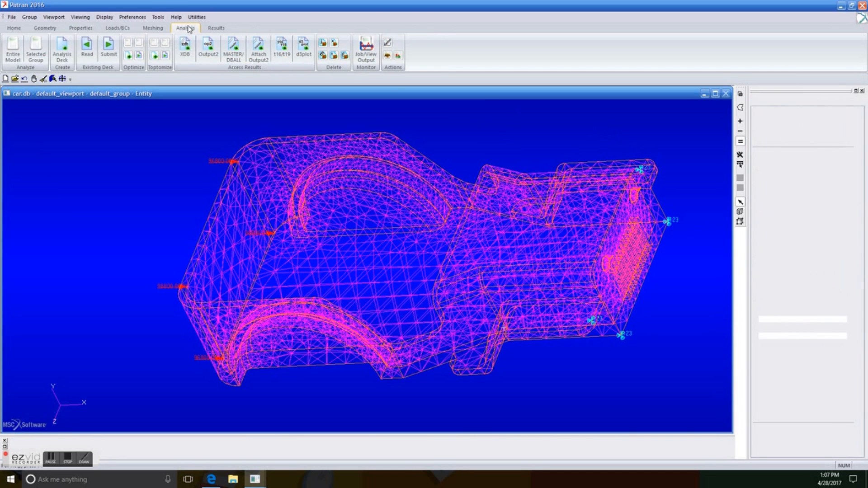
click(185, 28)
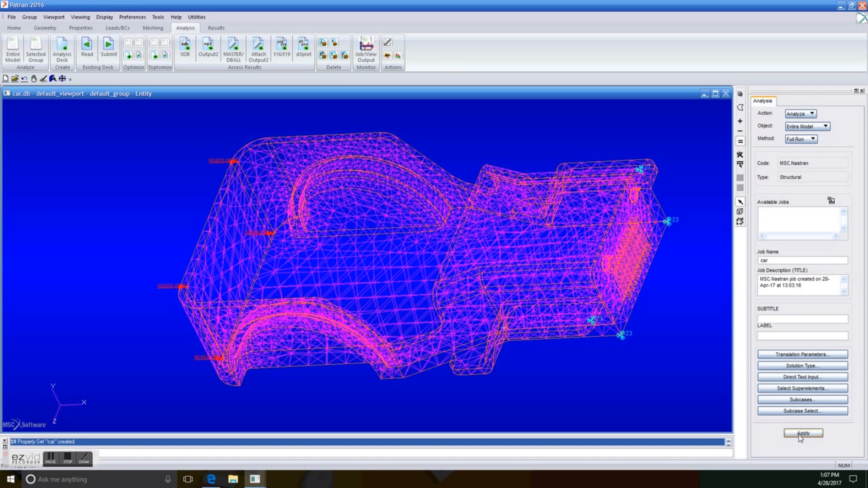
click(801, 433)
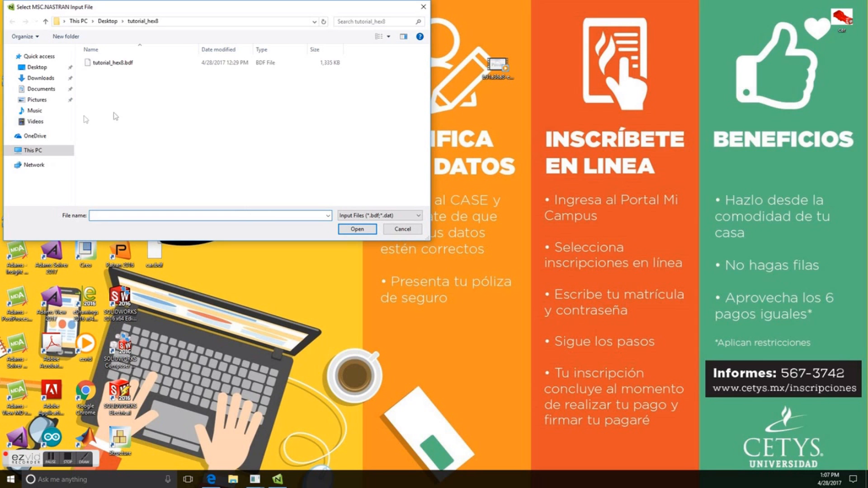
- Solve car.bdf from the Desktop in the MSC Nastran launcher and return to Patran
click(37, 67)
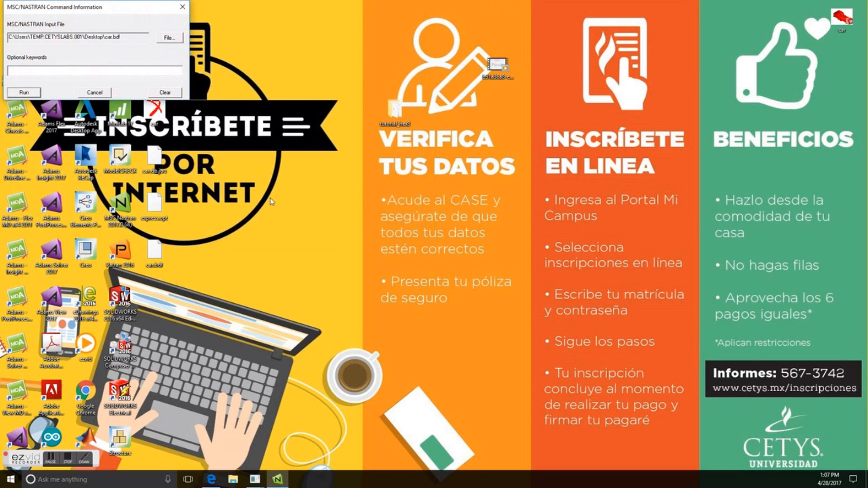
click(182, 6)
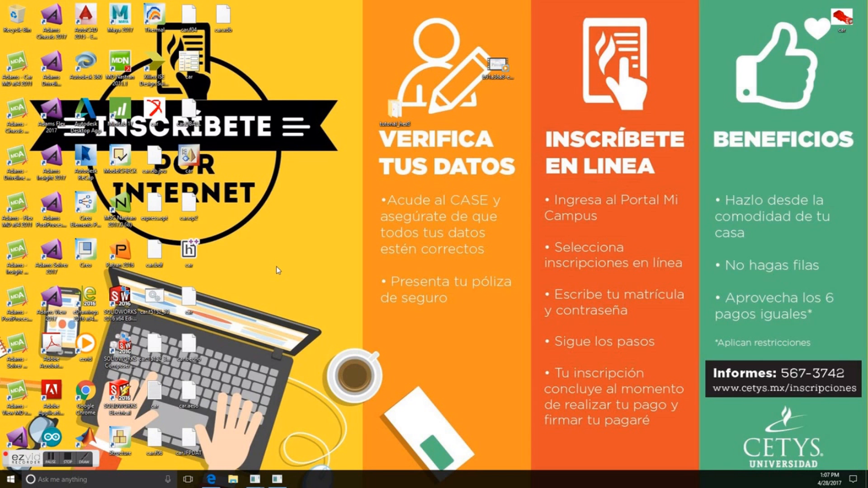
mouse_move(281, 254)
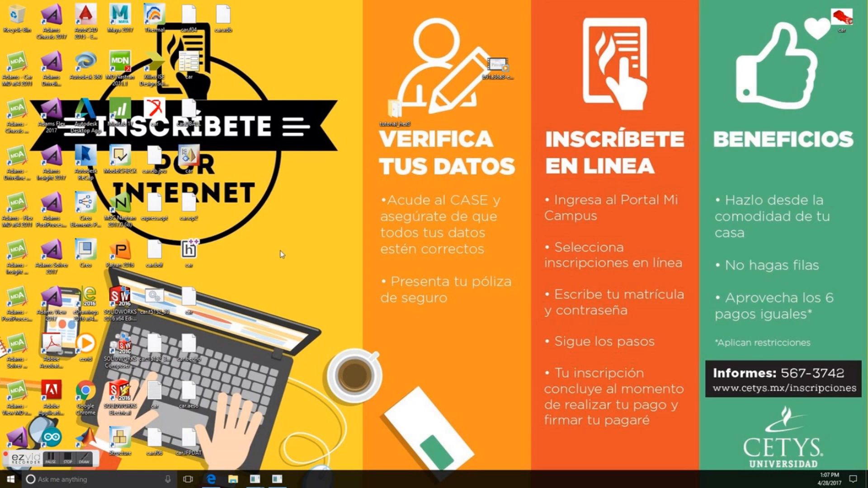
click(253, 479)
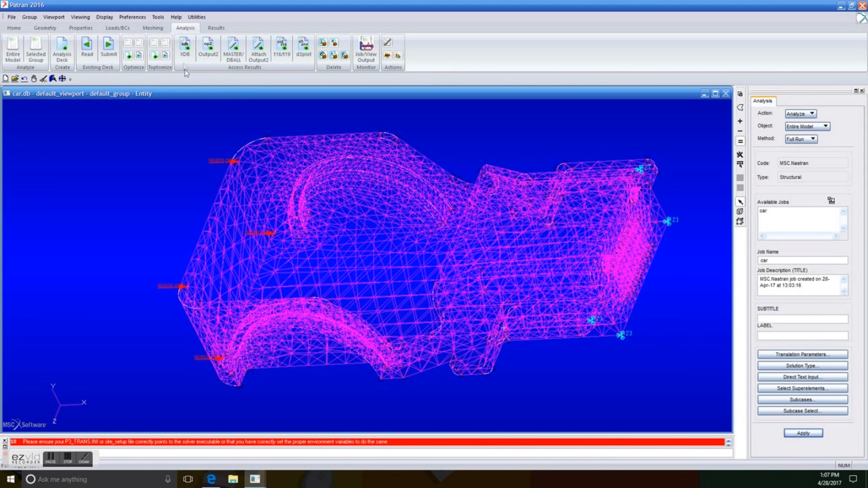
- Attach the car.xdb results database through Access Results > Attach XDB
click(811, 114)
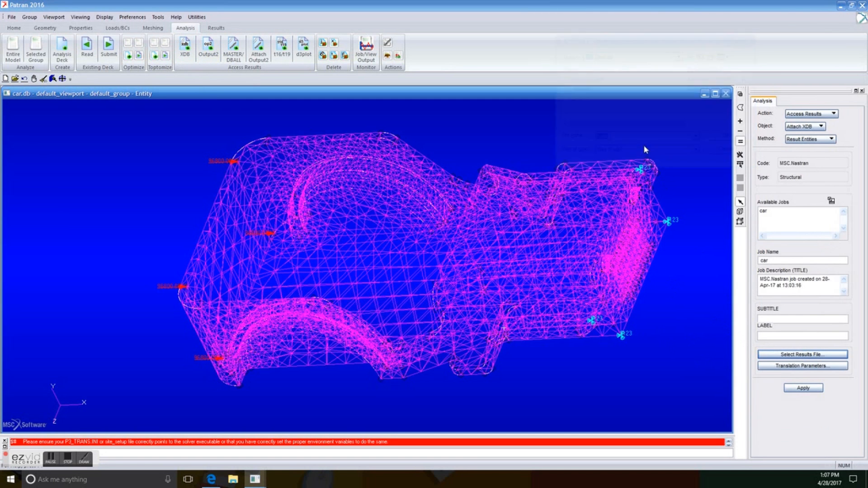
click(802, 354)
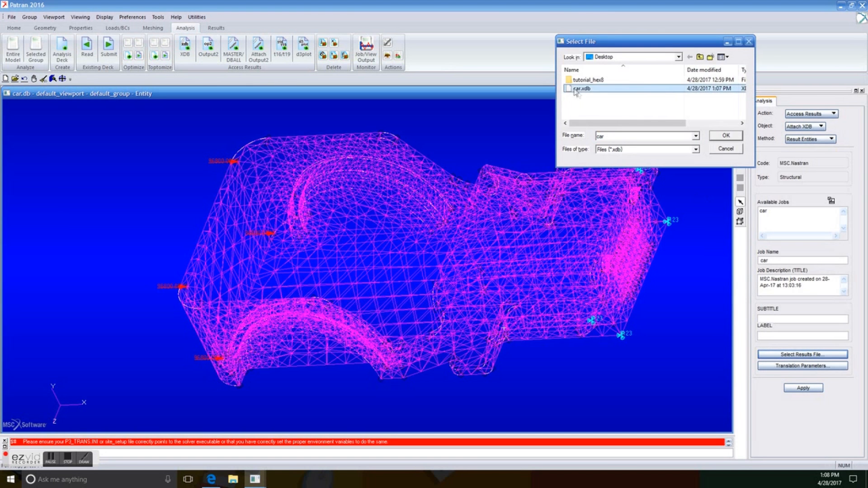
click(724, 136)
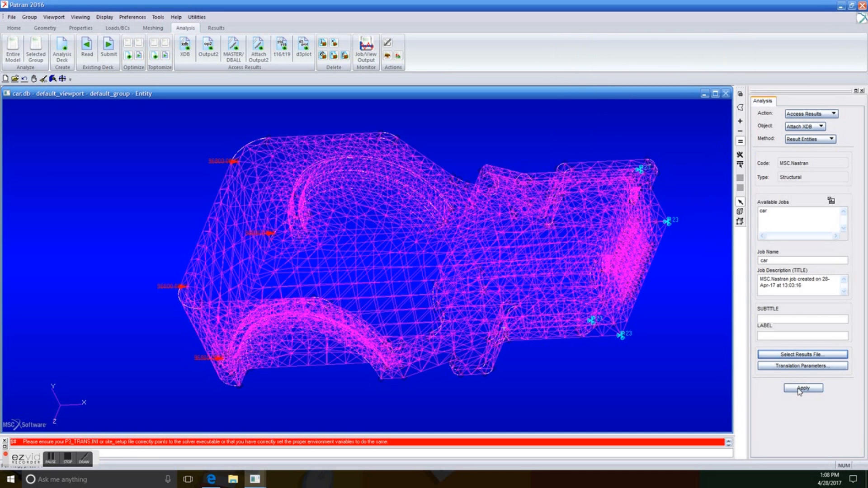
click(801, 388)
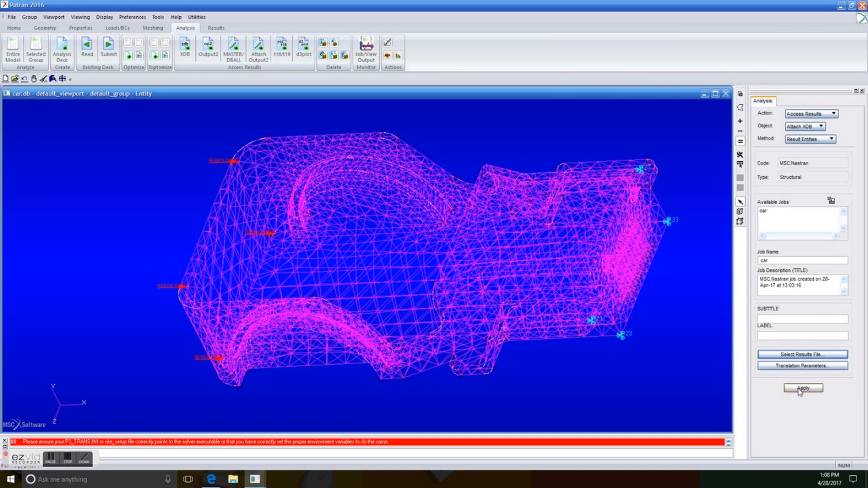
- Review the analysis Solution Type without changing it and move to results plotting
click(801, 388)
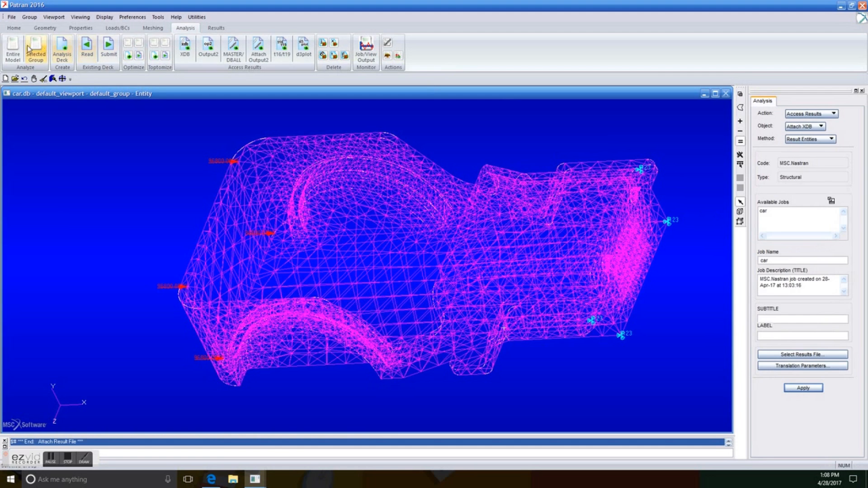
mouse_move(12, 50)
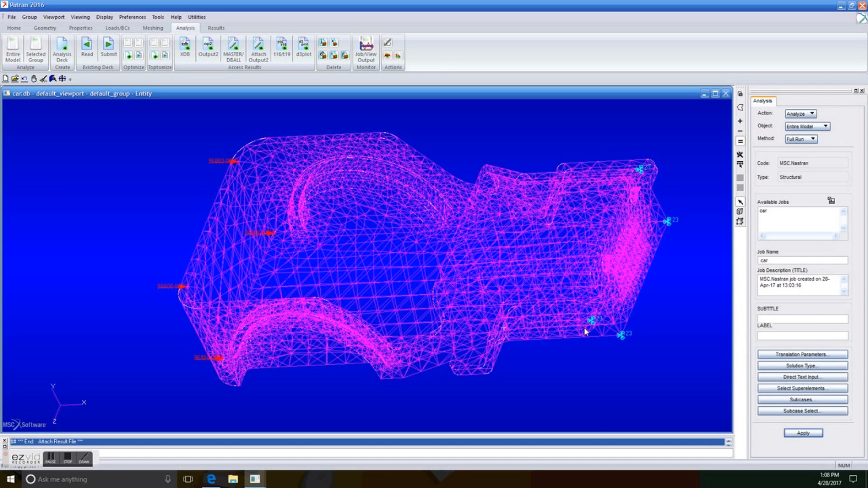
click(801, 365)
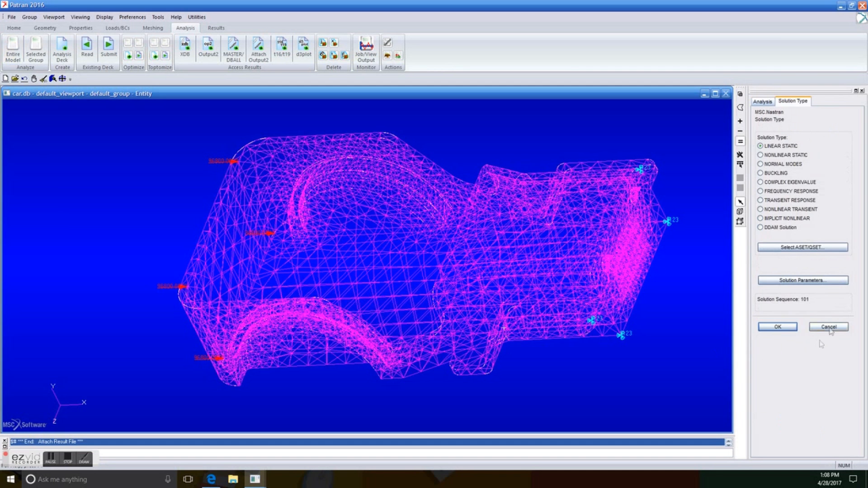
click(215, 28)
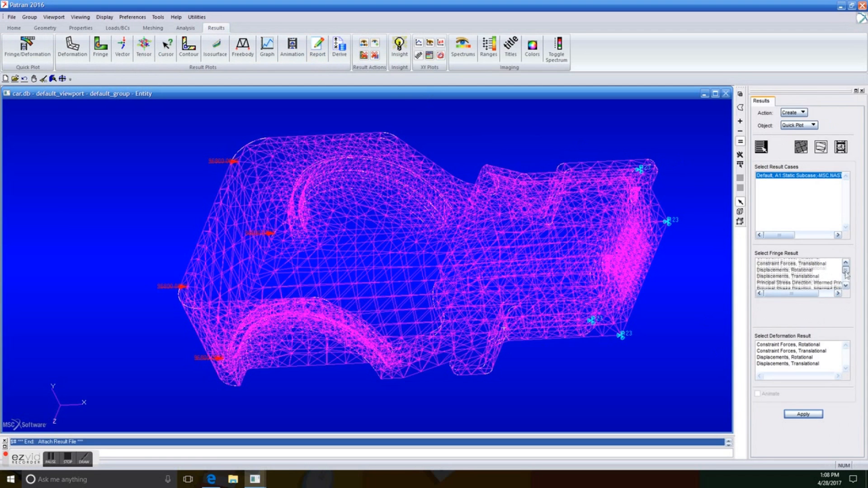
- Choose Stress Tensor von Mises as fringe result and Displacements, Translational as deformation result
click(786, 280)
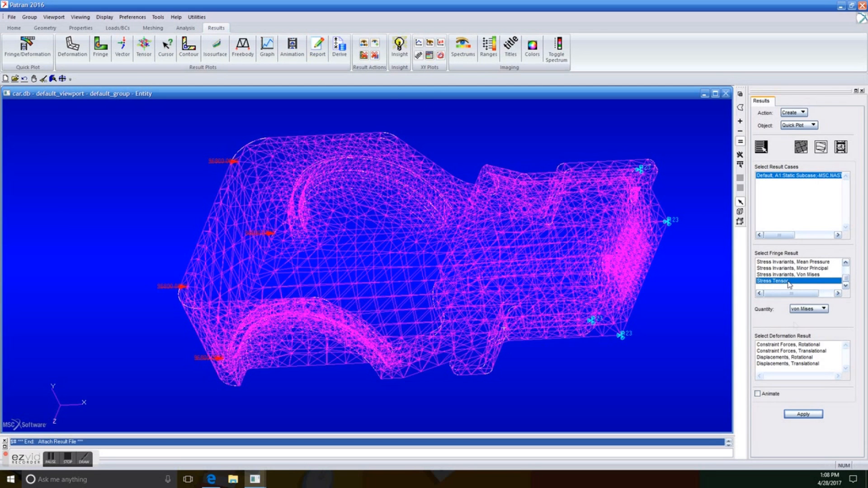
click(797, 351)
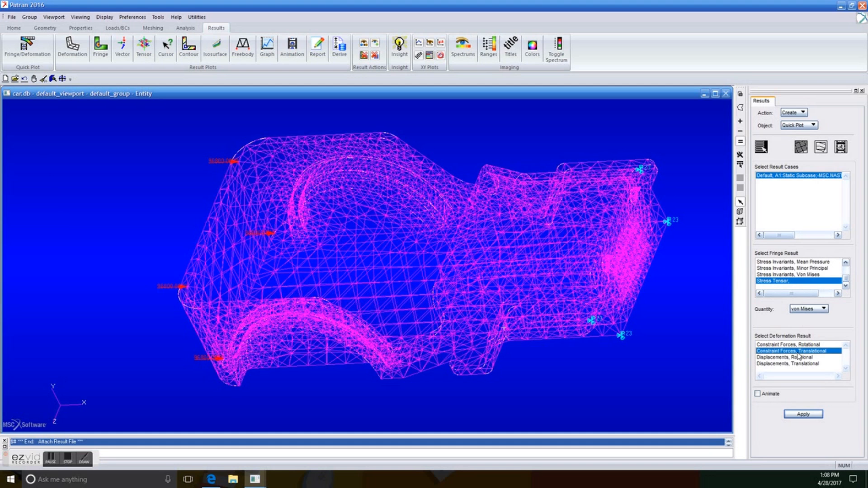
mouse_move(801, 368)
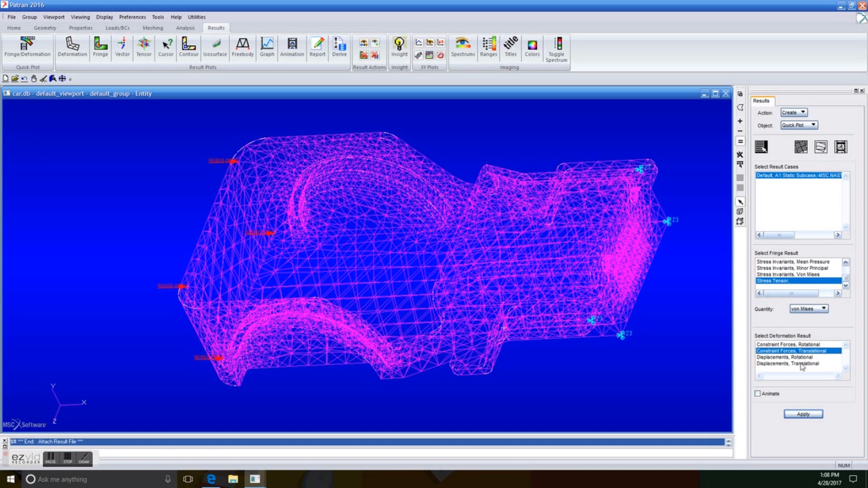
click(797, 363)
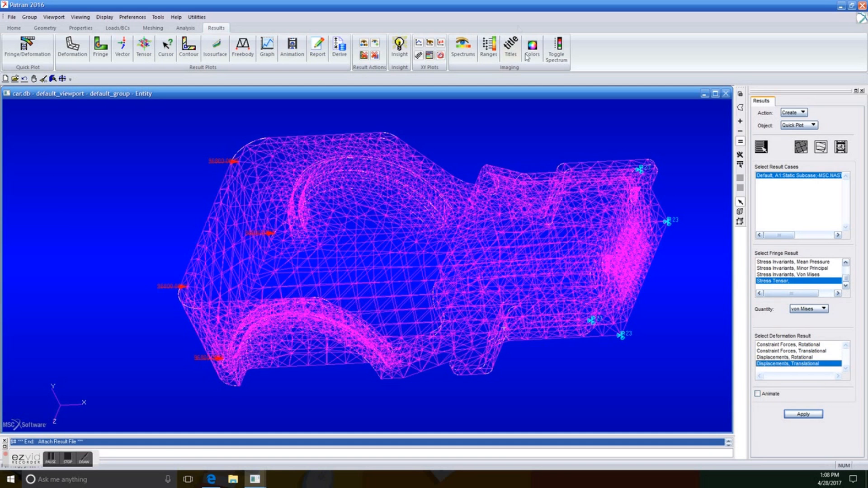
click(13, 28)
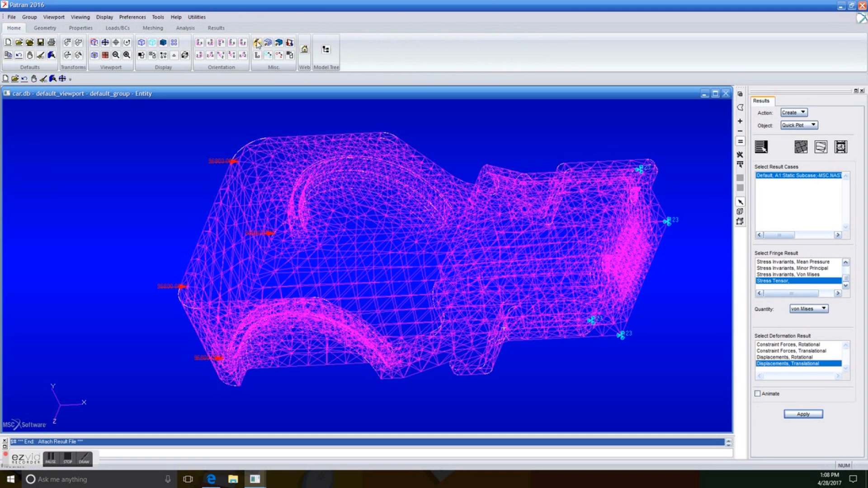
- Erase the posted geometry and load markers so only the car mesh shows
click(788, 100)
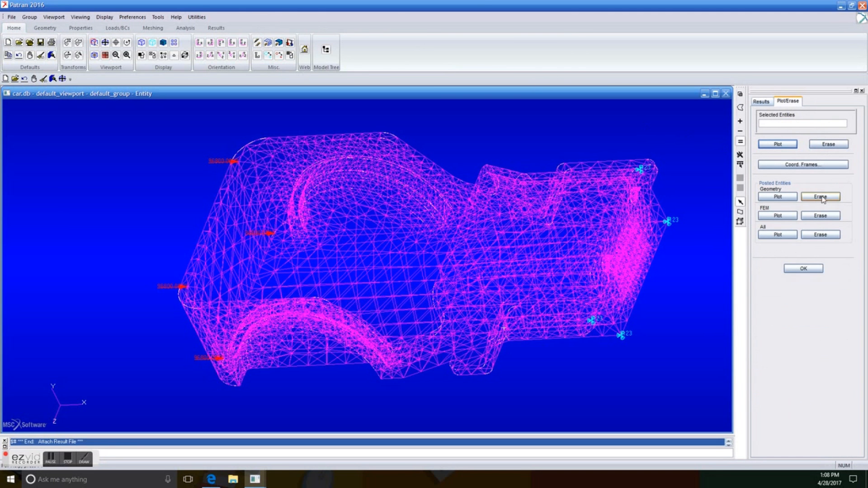
click(820, 196)
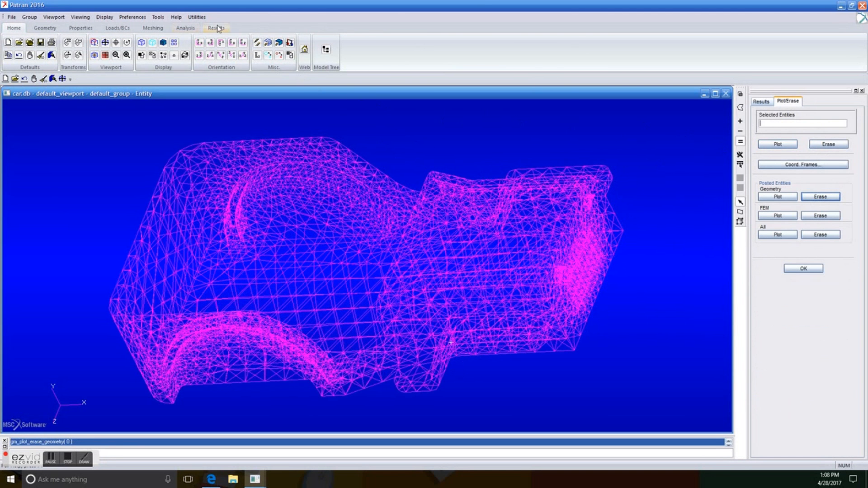
click(215, 28)
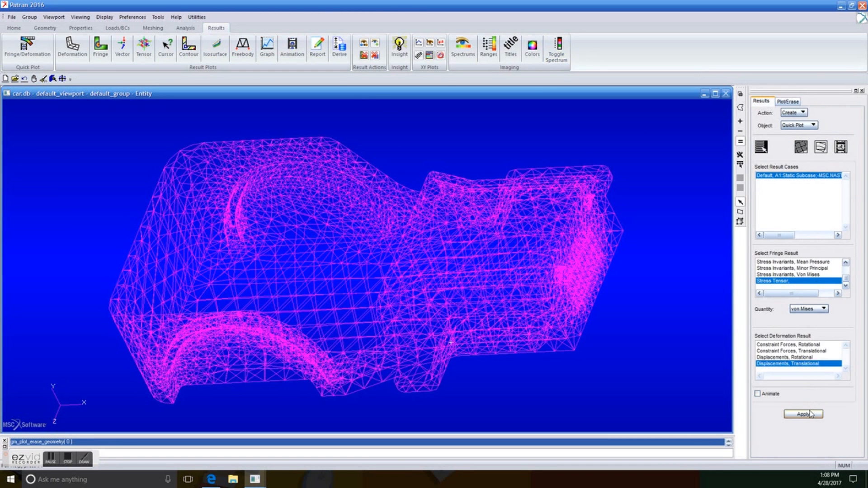
- Apply the animated von Mises fringe on the deformed car mesh and pause it
click(802, 413)
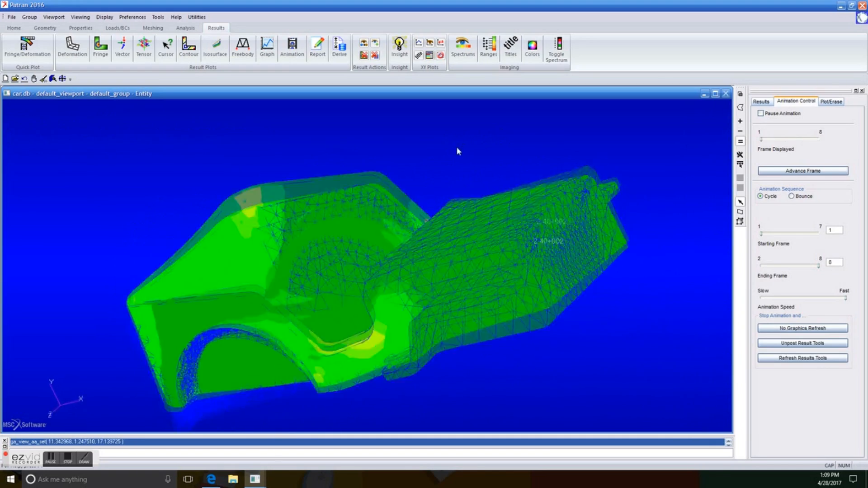
click(802, 171)
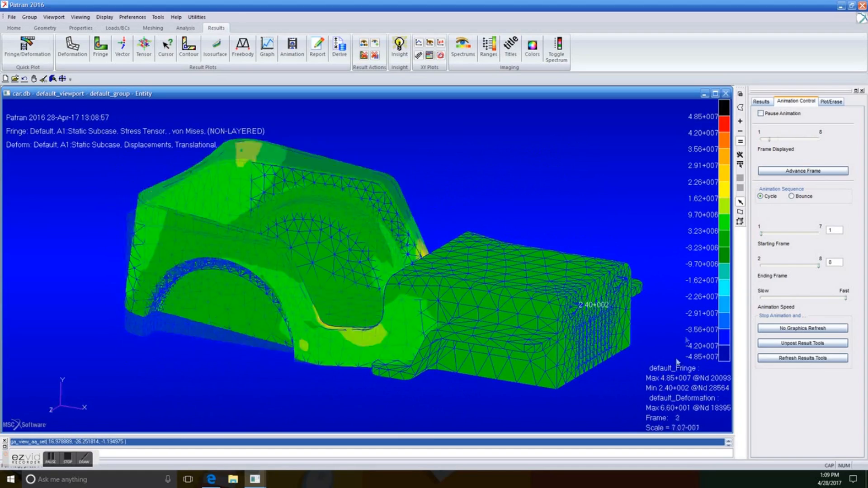
click(802, 171)
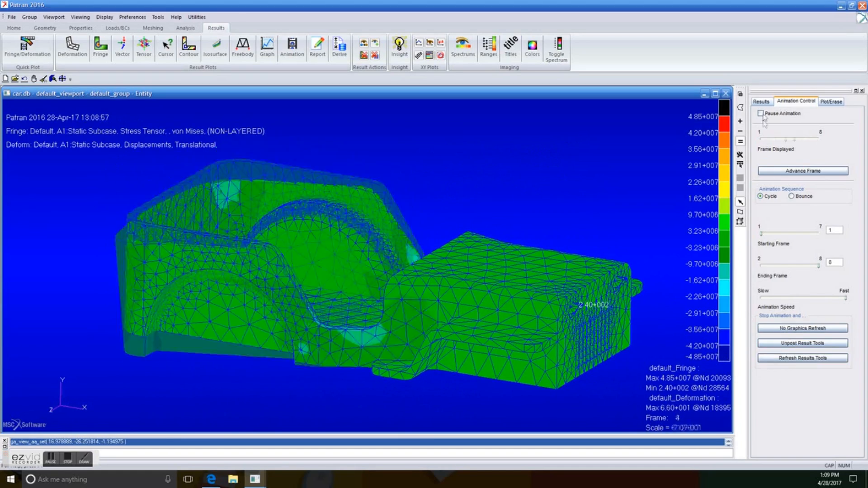
click(761, 101)
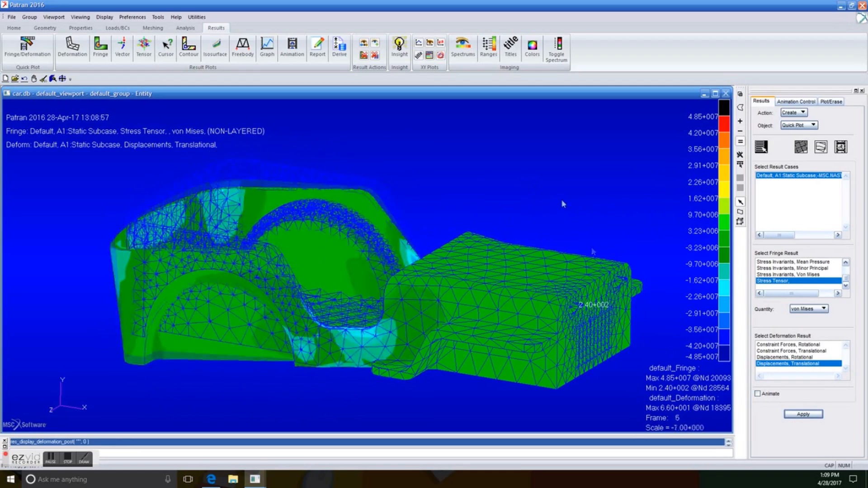
- Switch between Animation Control and Plot/Erase tabs to pause and resume the animation
click(796, 101)
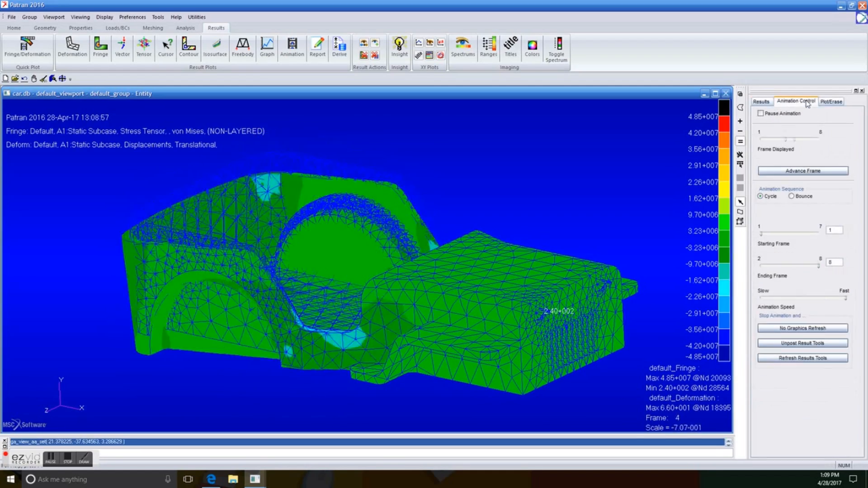
click(829, 101)
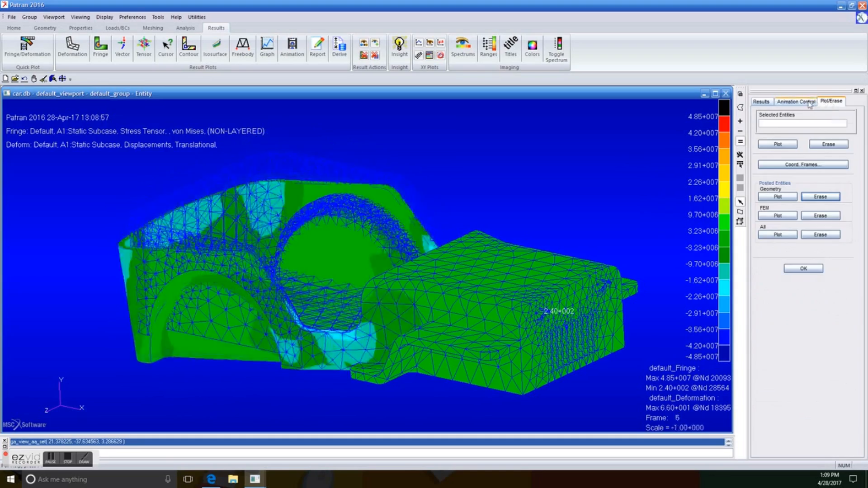
click(795, 102)
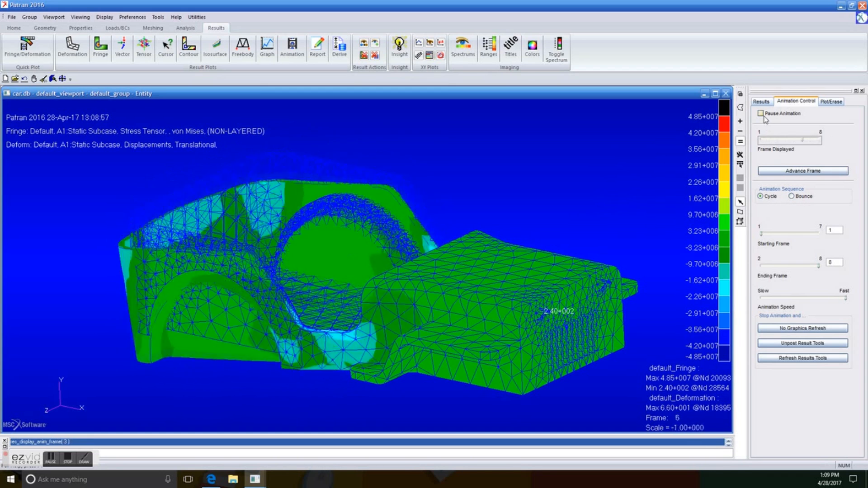
click(760, 101)
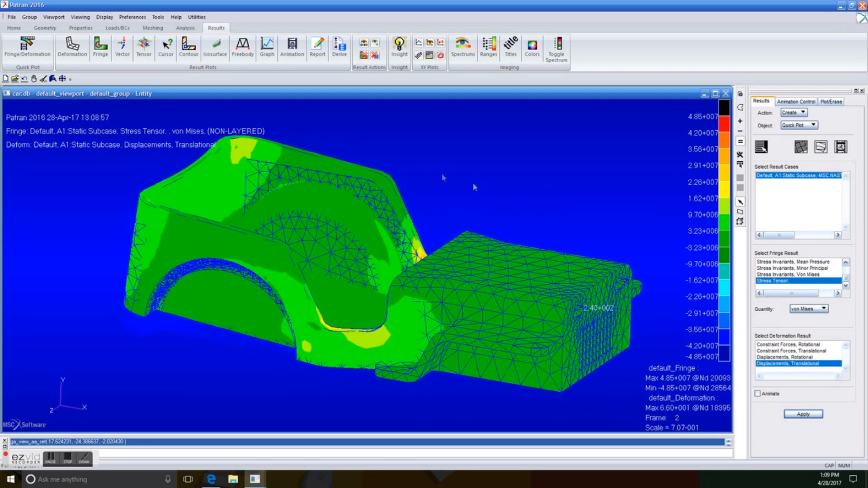
click(11, 16)
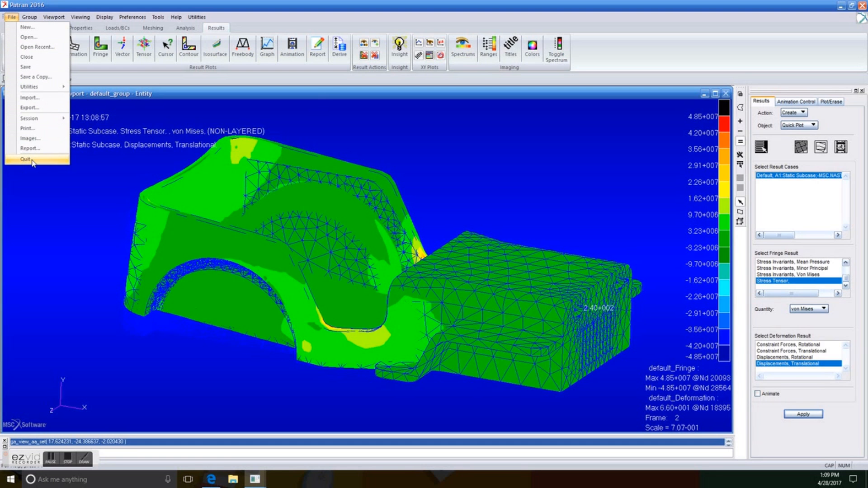
- Quit the car model session and close Patran to the desktop
click(26, 159)
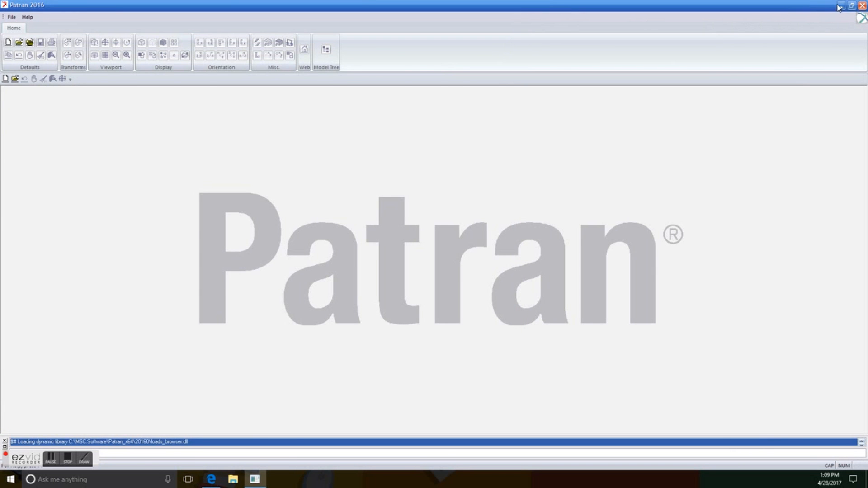
click(849, 5)
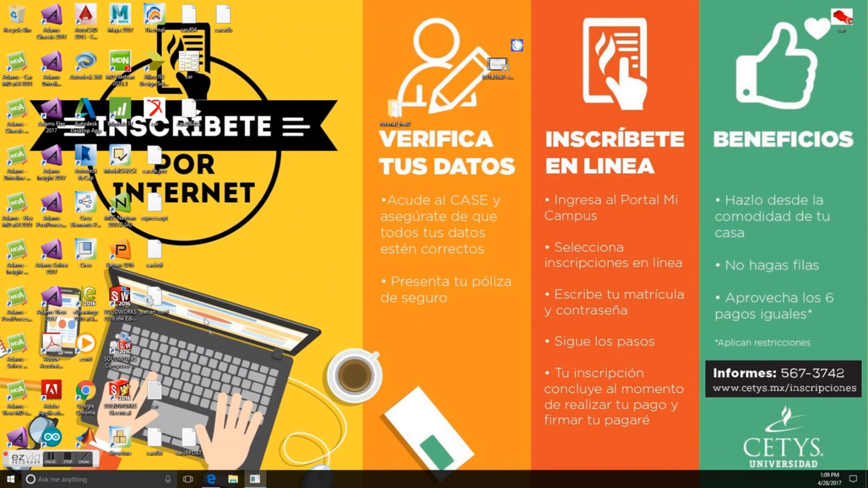